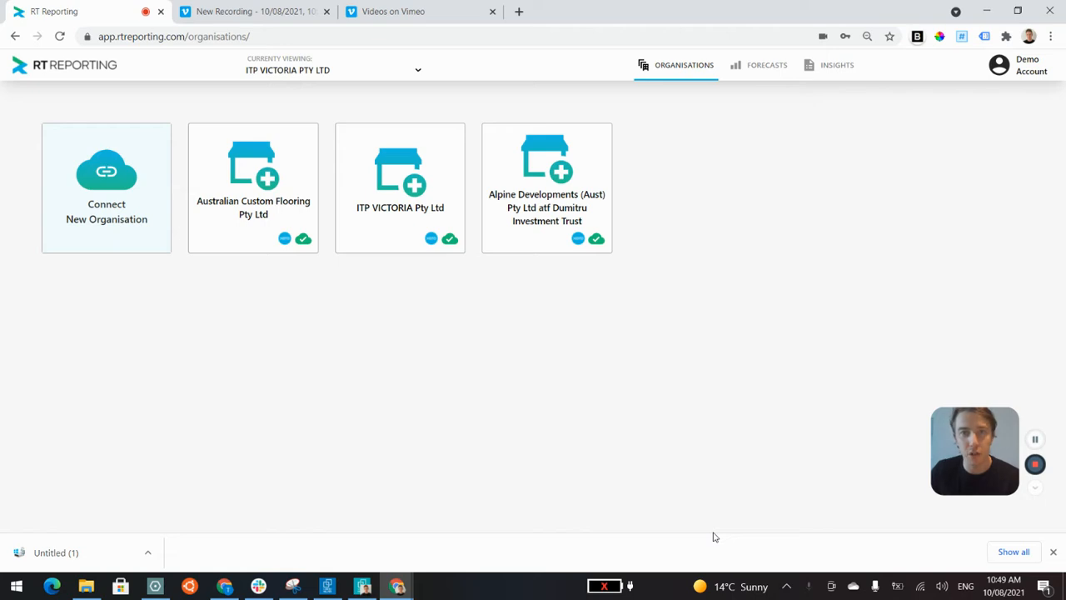
mouse_move(706, 547)
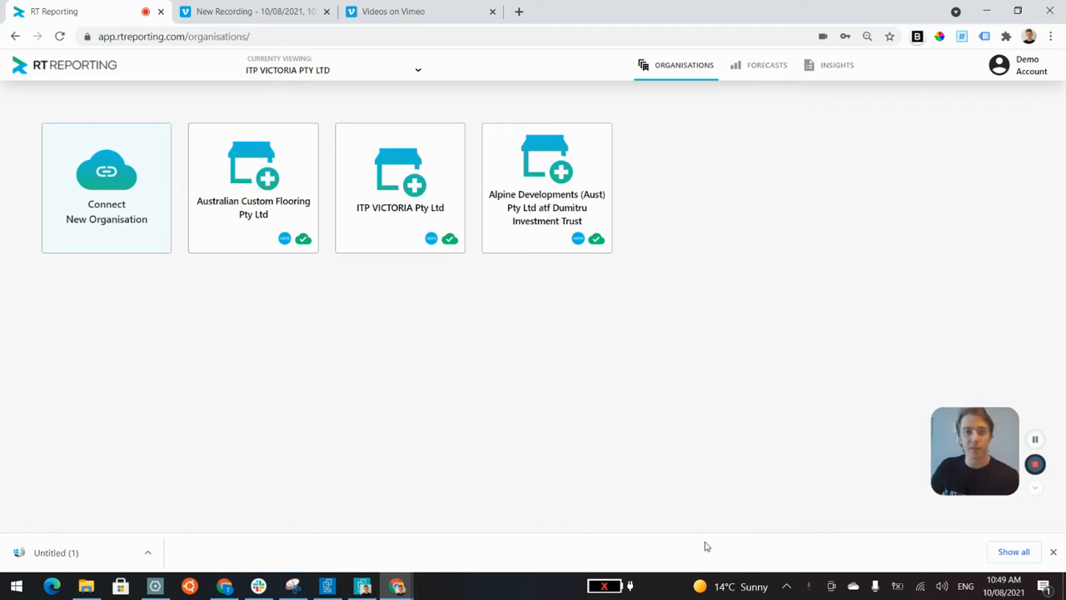
mouse_move(733, 373)
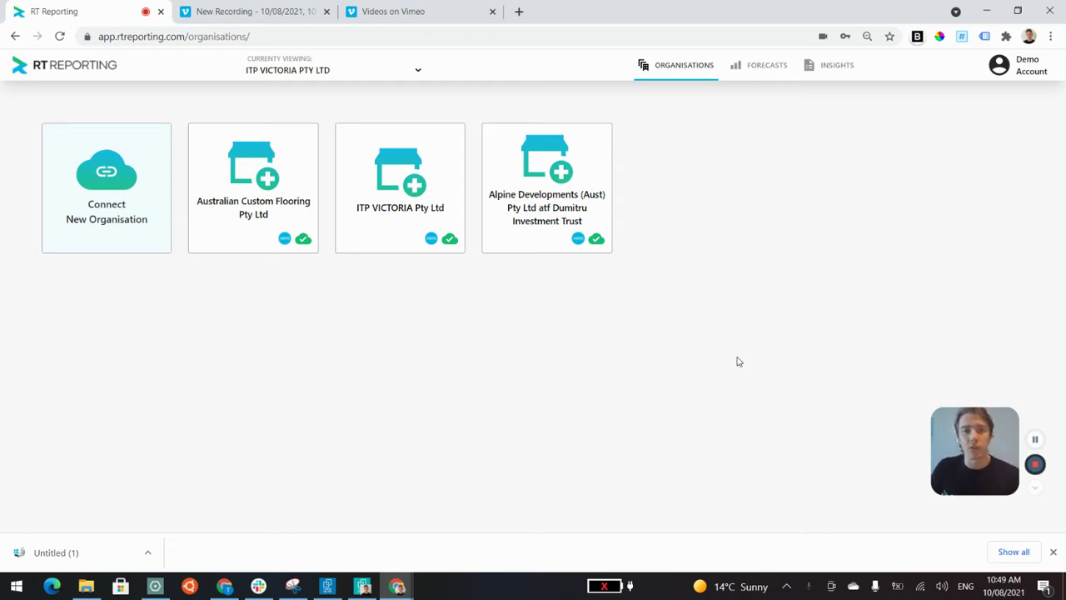
mouse_move(706, 316)
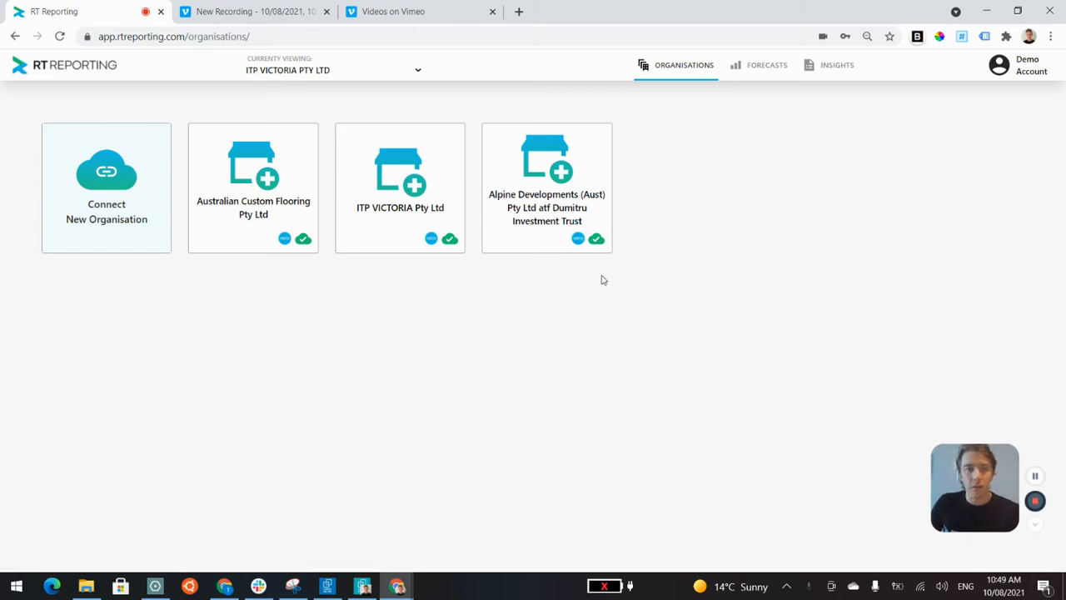
mouse_move(619, 294)
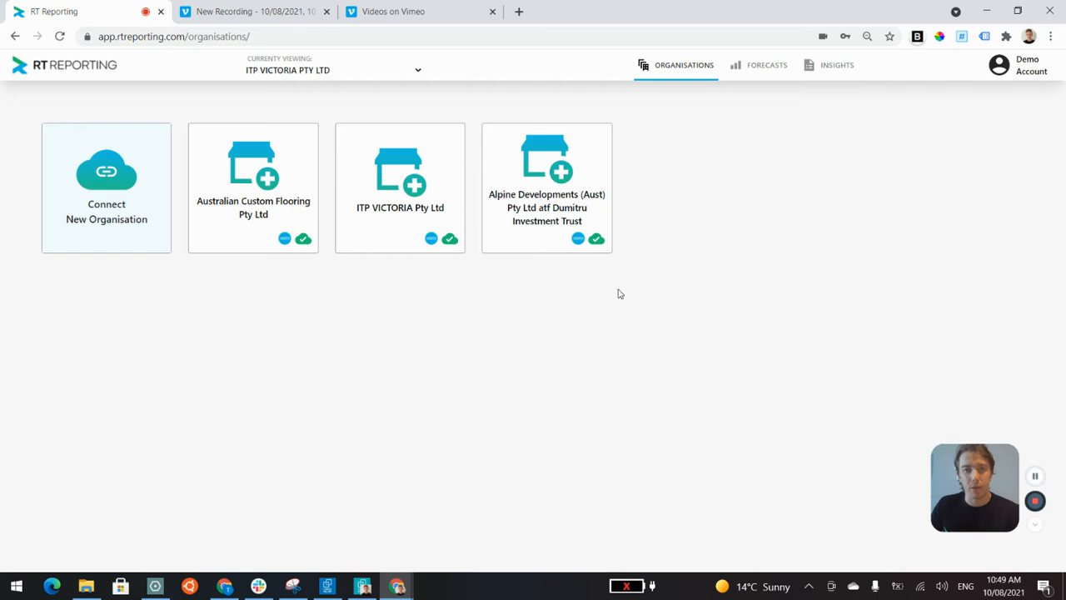
mouse_move(726, 267)
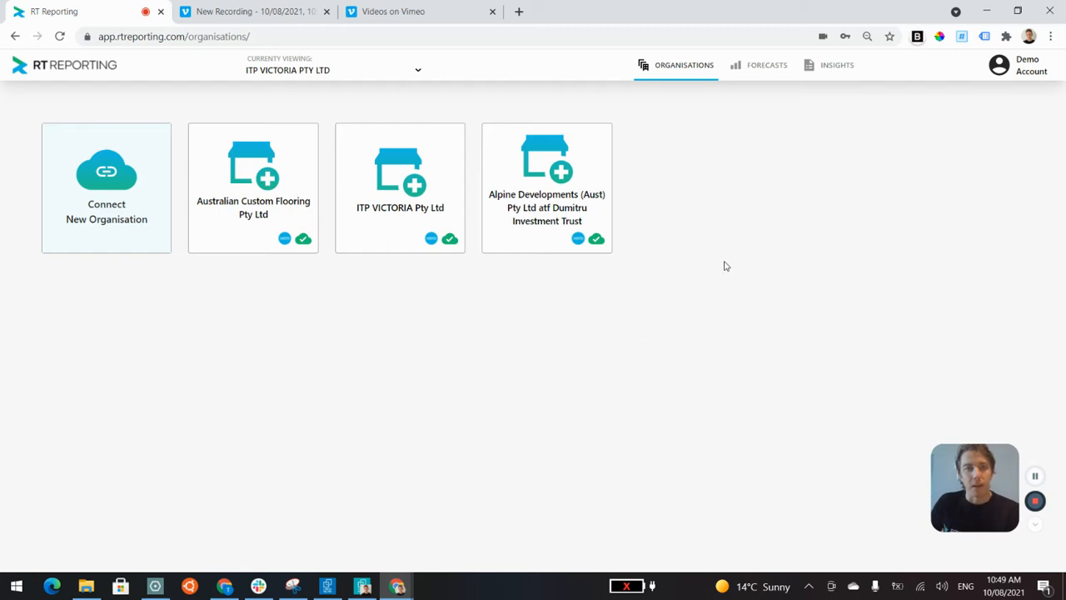
mouse_move(836, 74)
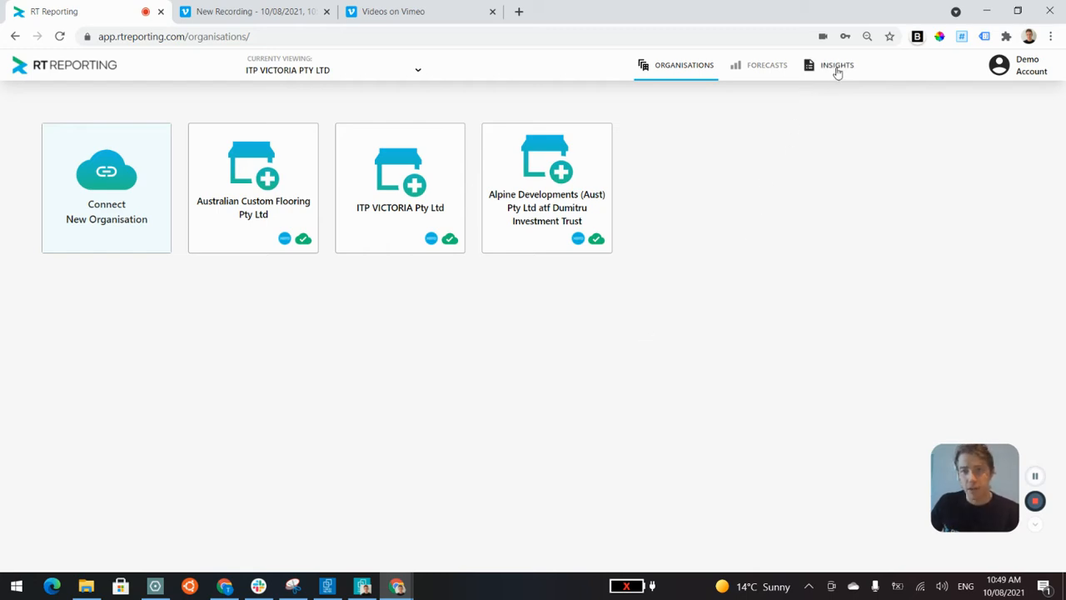
Go to Insights > Goals for ITP VICTORIA PTY LTD and start the goal entry field
click(835, 65)
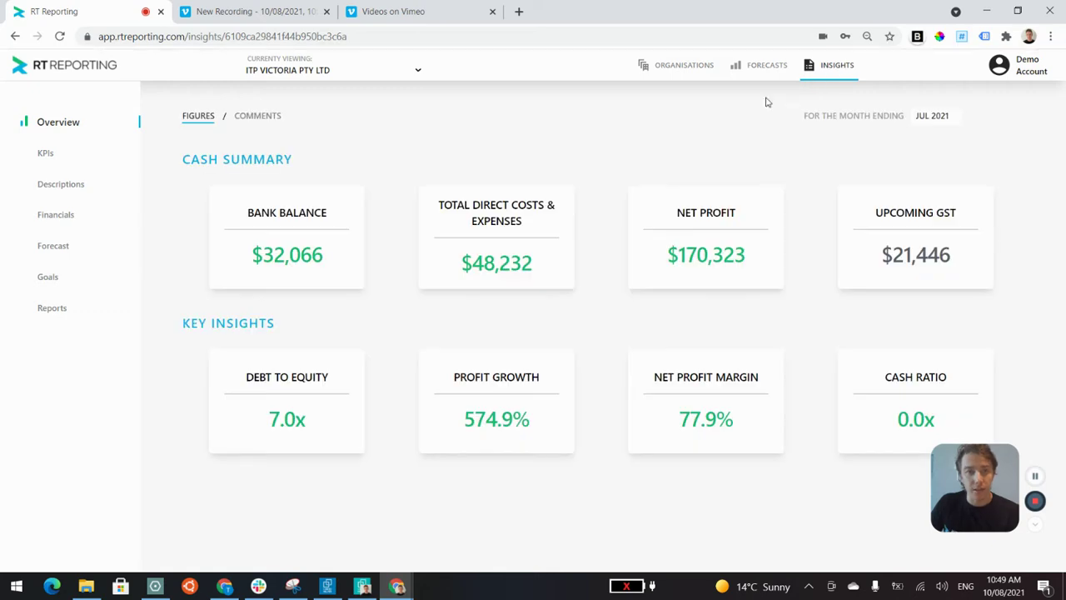
click(47, 277)
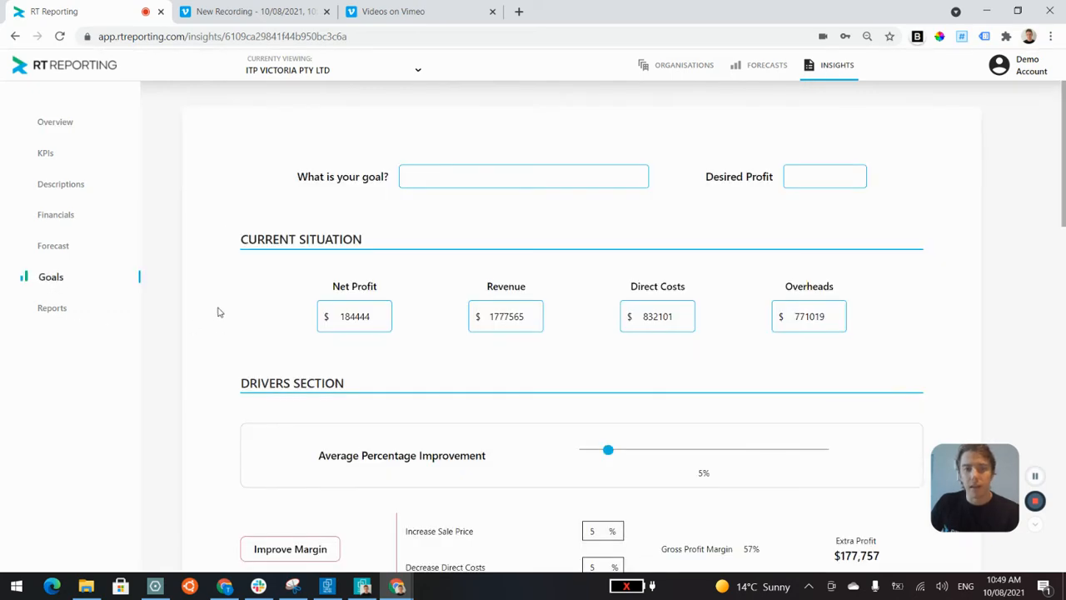
mouse_move(198, 294)
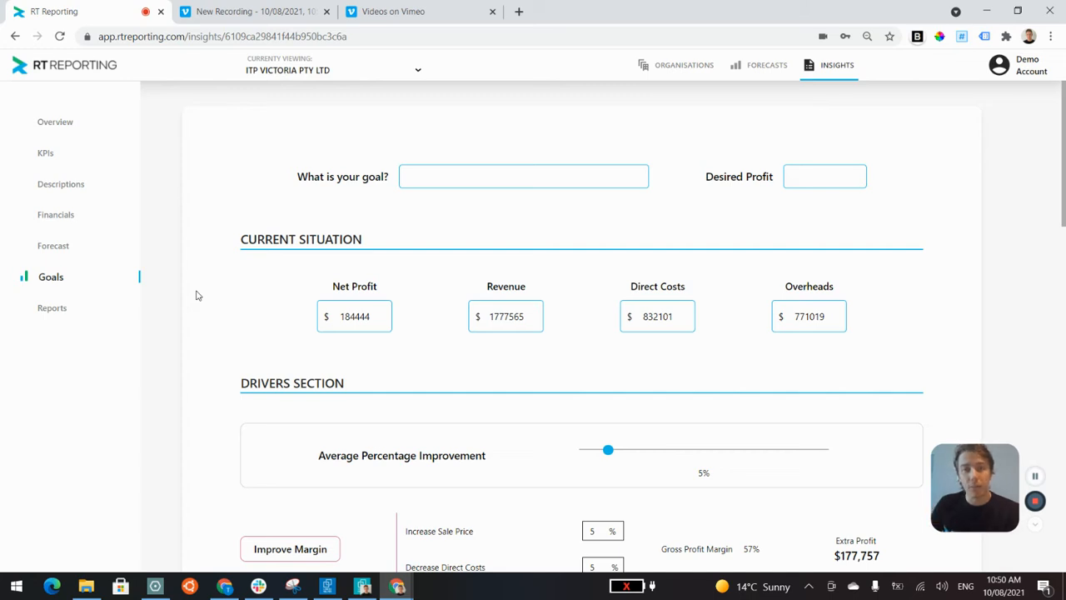
mouse_move(263, 285)
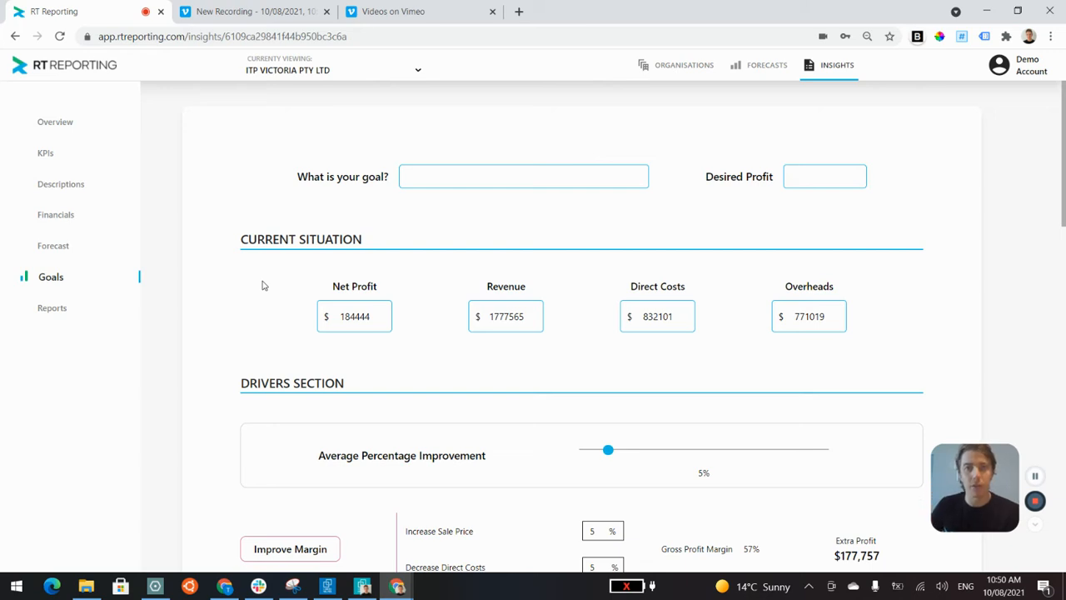
click(523, 177)
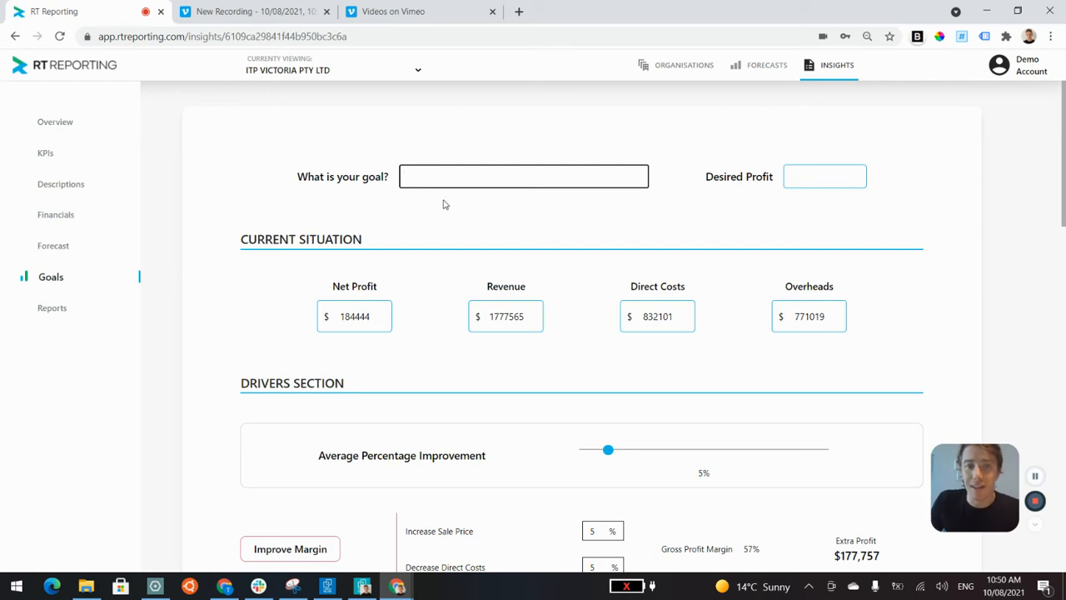
mouse_move(469, 193)
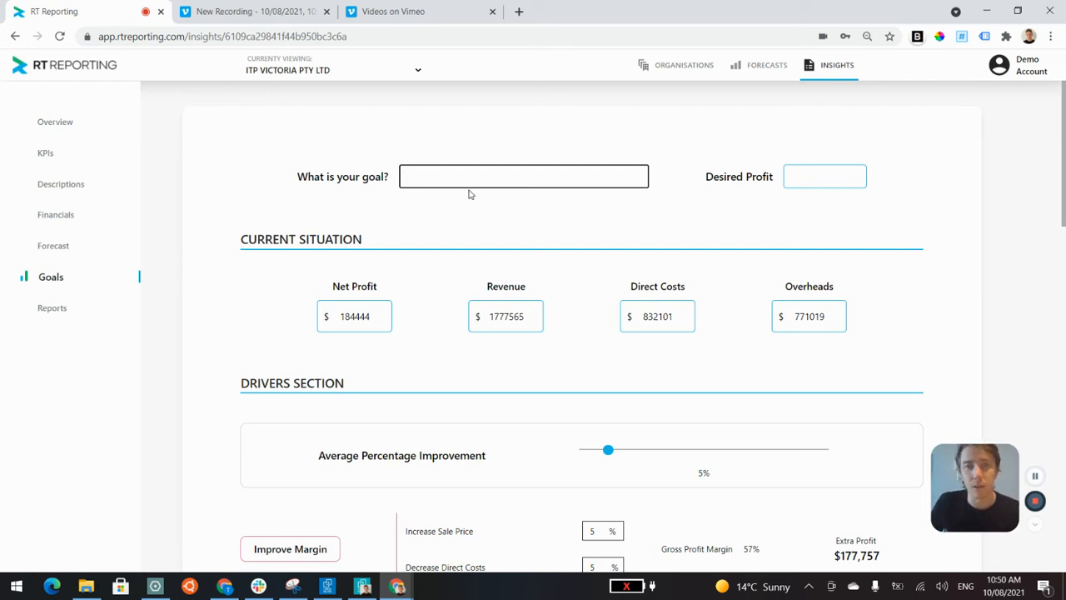
click(523, 177)
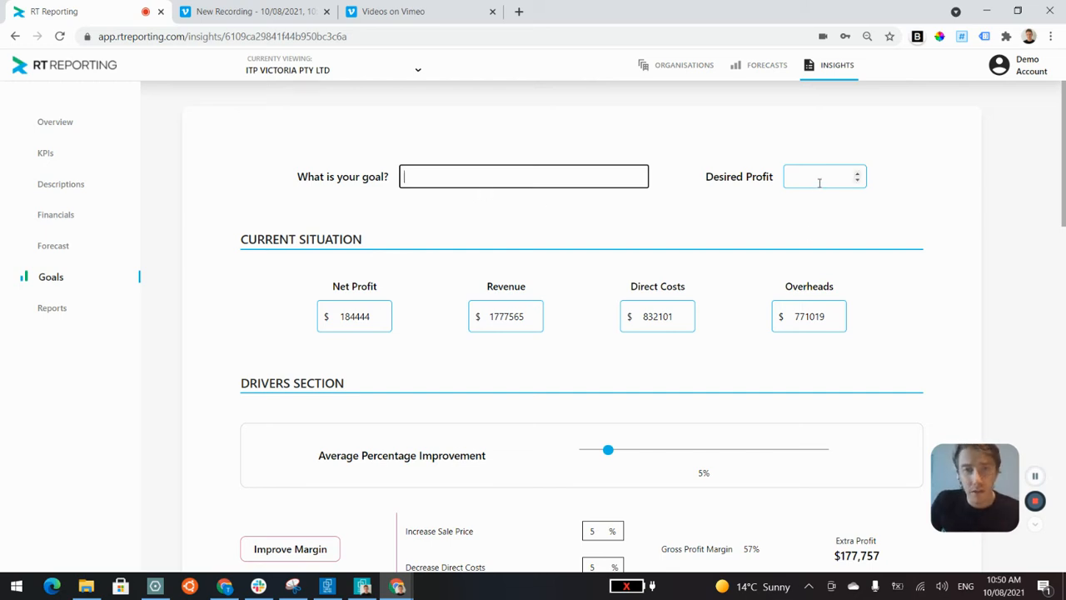
Lower the Average Percentage Improvement driver to 4% with direct-cost decrease at 0%
scroll(down, 3)
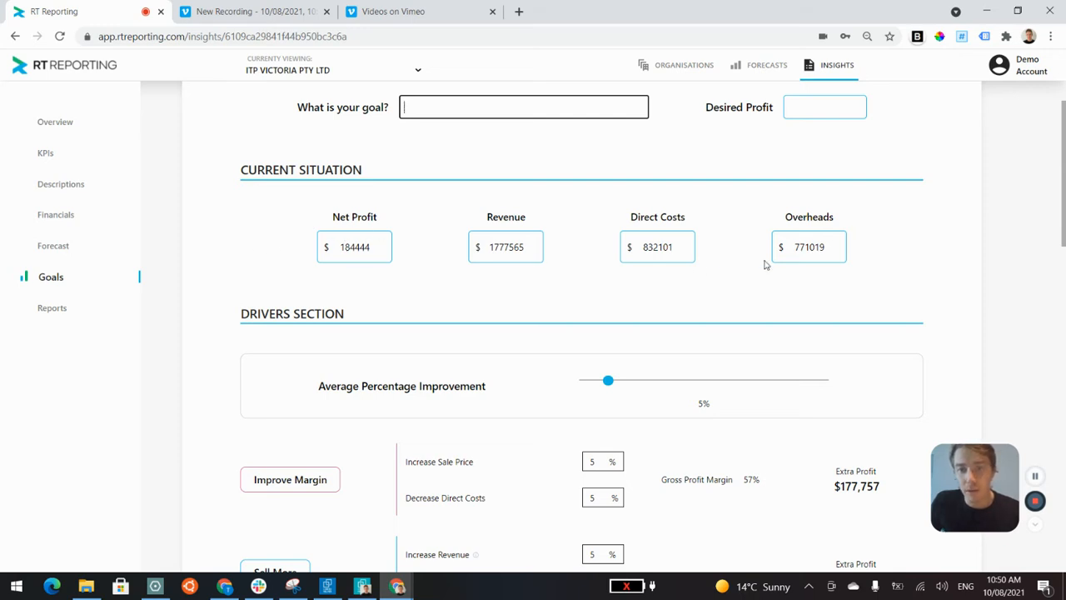
scroll(down, 3)
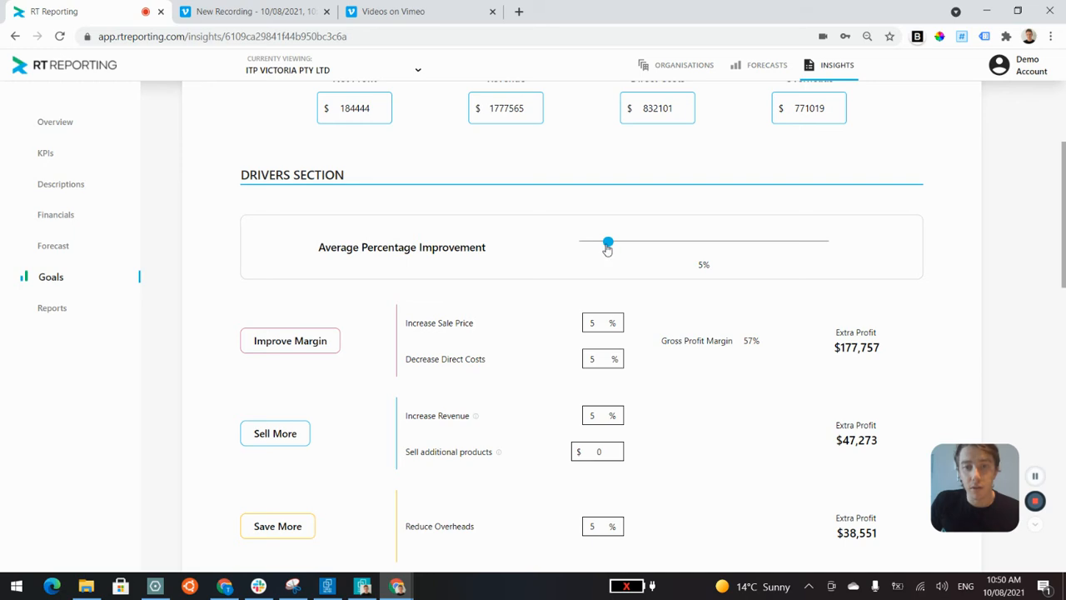
drag(607, 242, 603, 172)
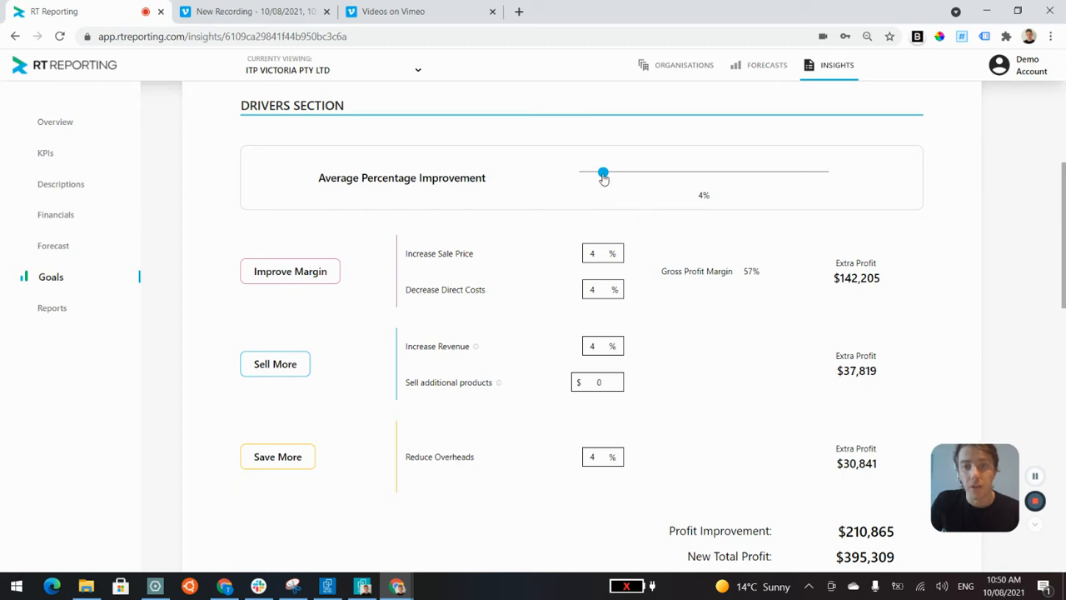
scroll(down, 3)
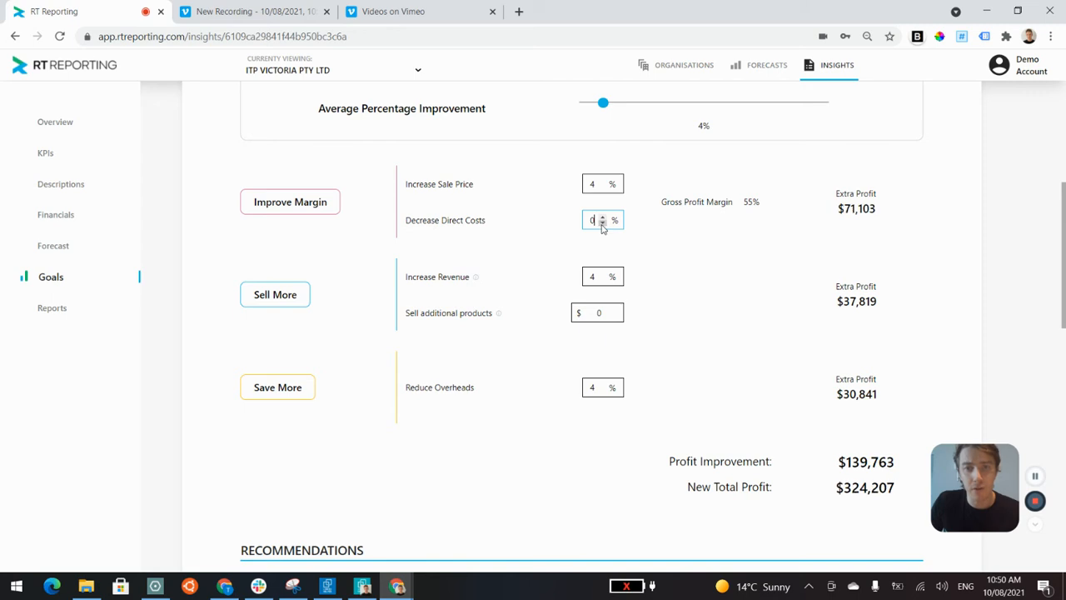
mouse_move(521, 230)
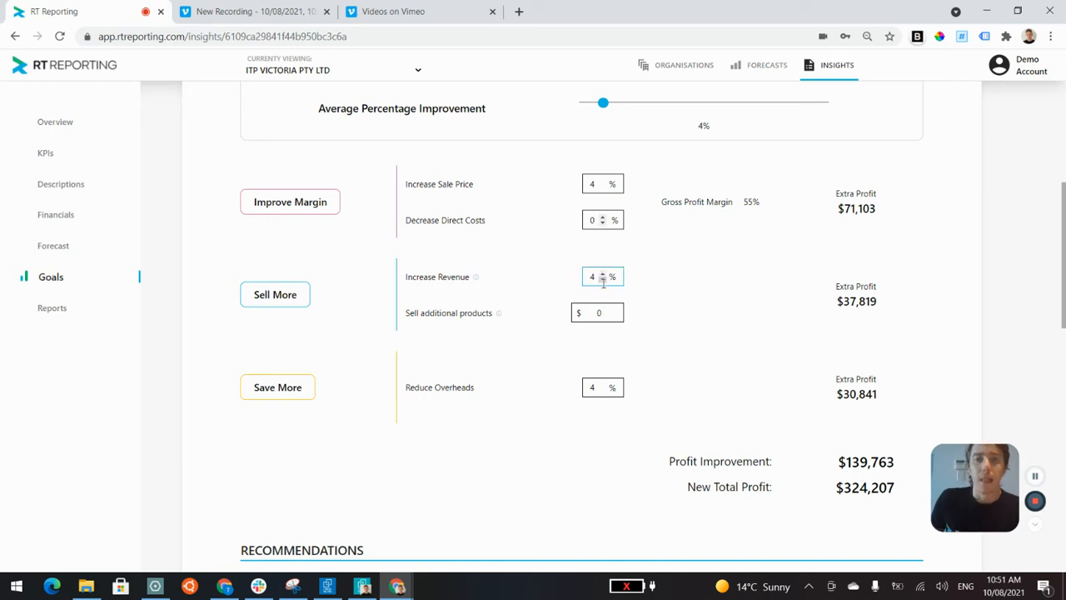
mouse_move(693, 290)
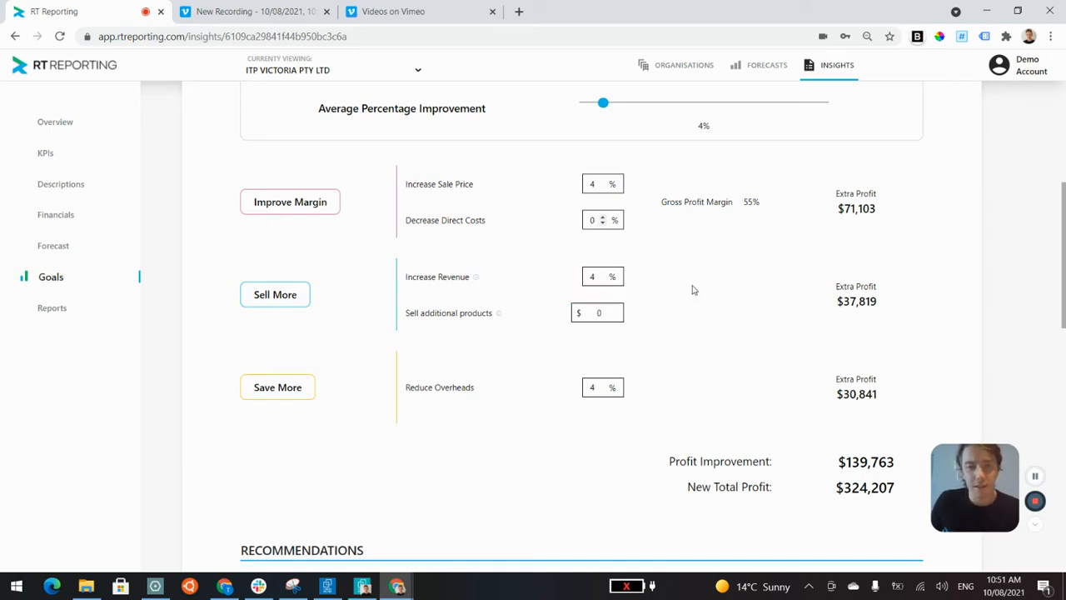
mouse_move(719, 376)
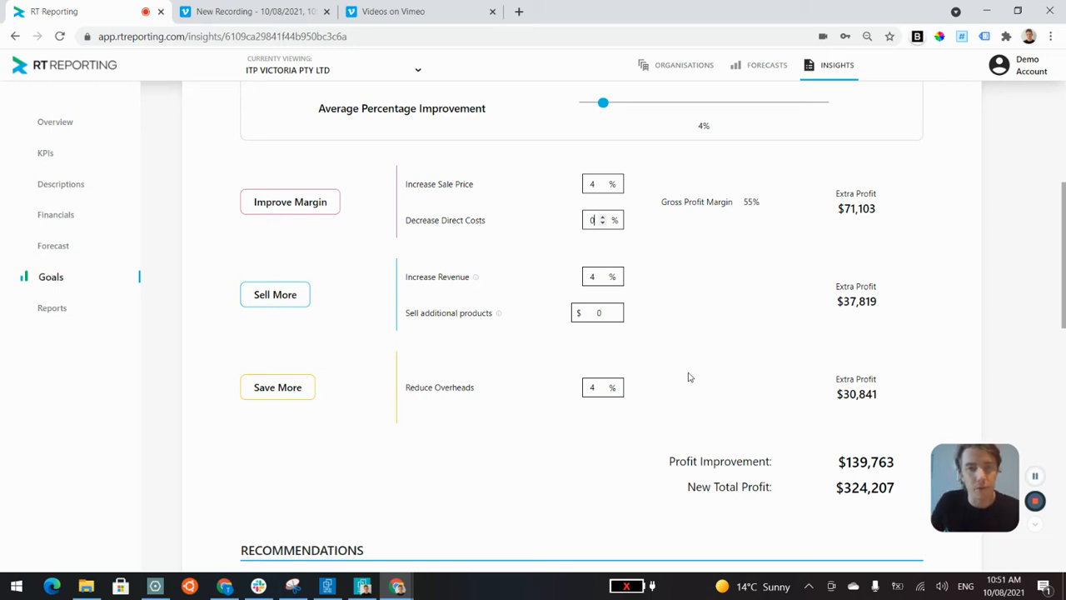
mouse_move(707, 329)
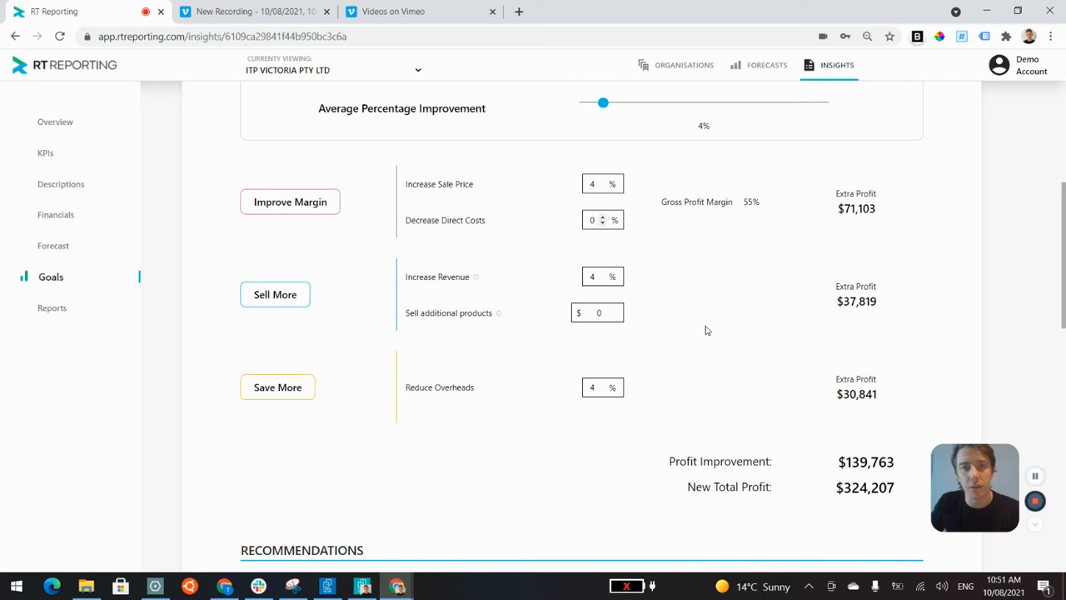
Review the Recommendations tips and add a 'dsfada' tip under increasing sales
scroll(down, 3)
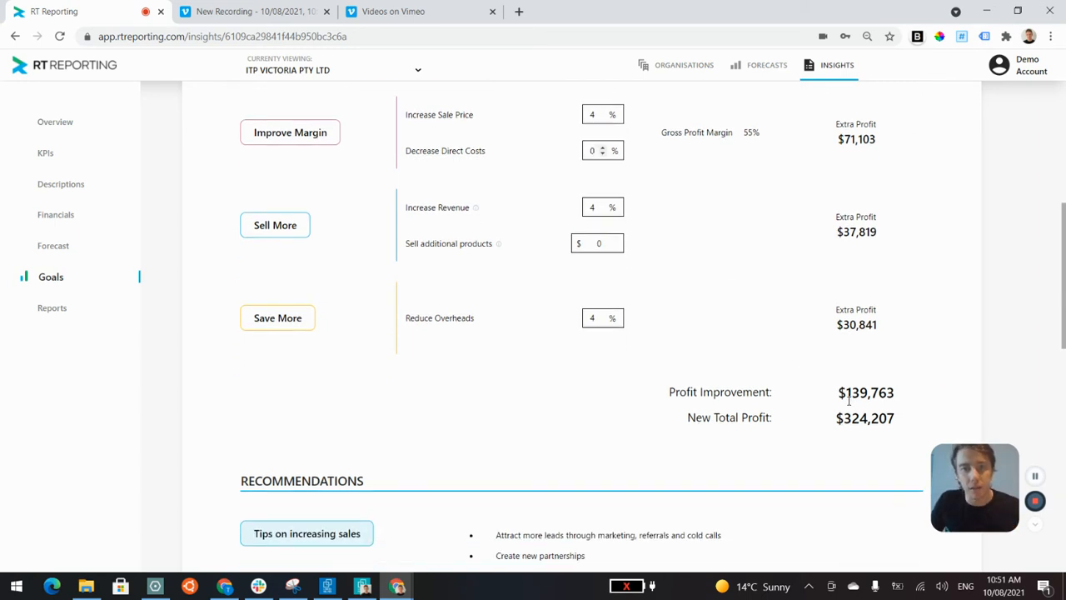
scroll(down, 3)
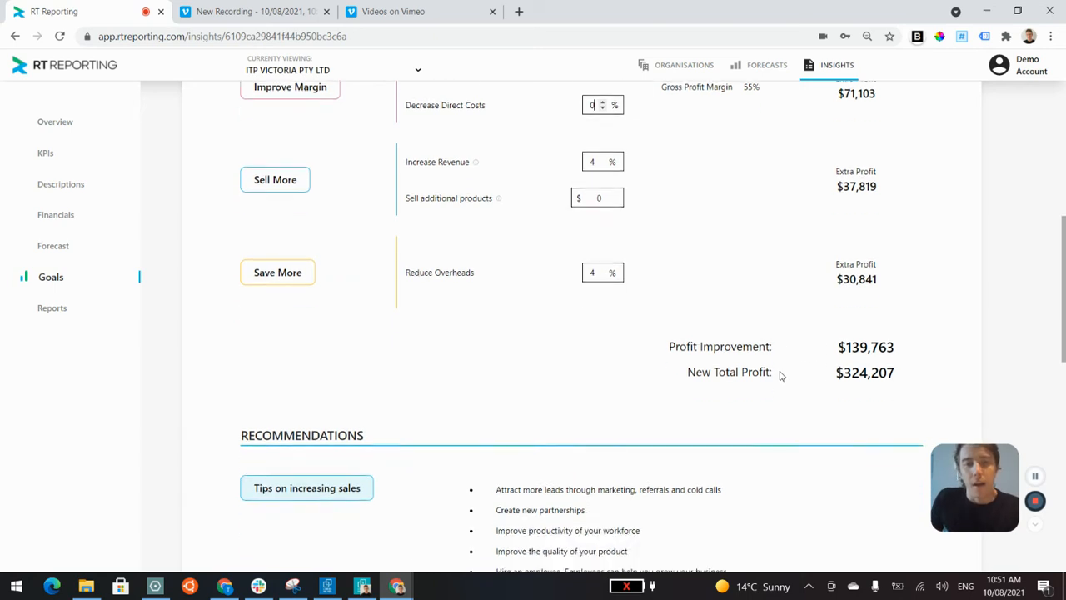
scroll(down, 3)
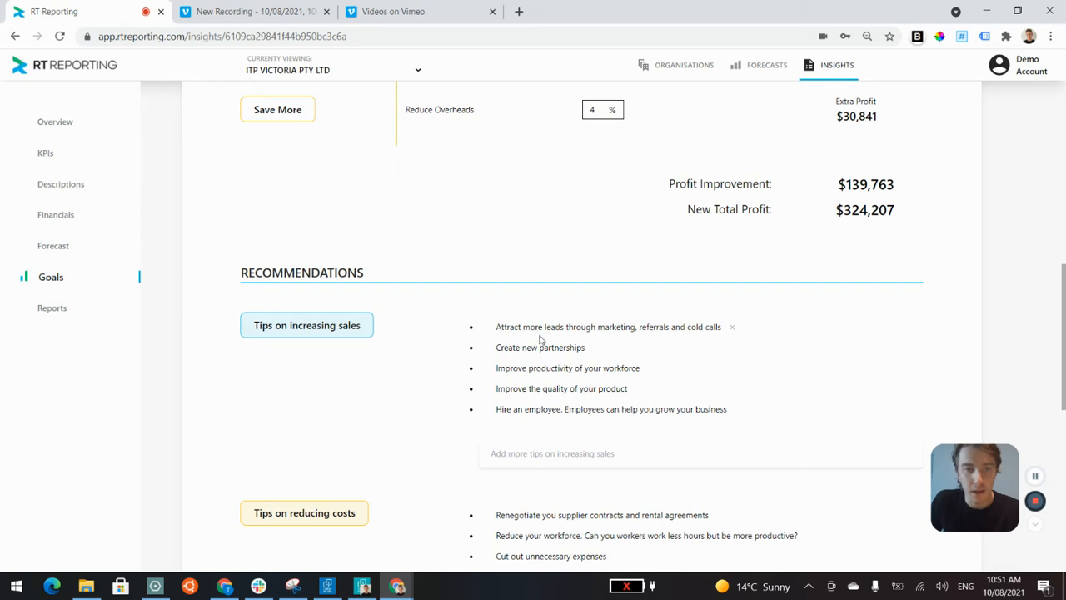
scroll(down, 3)
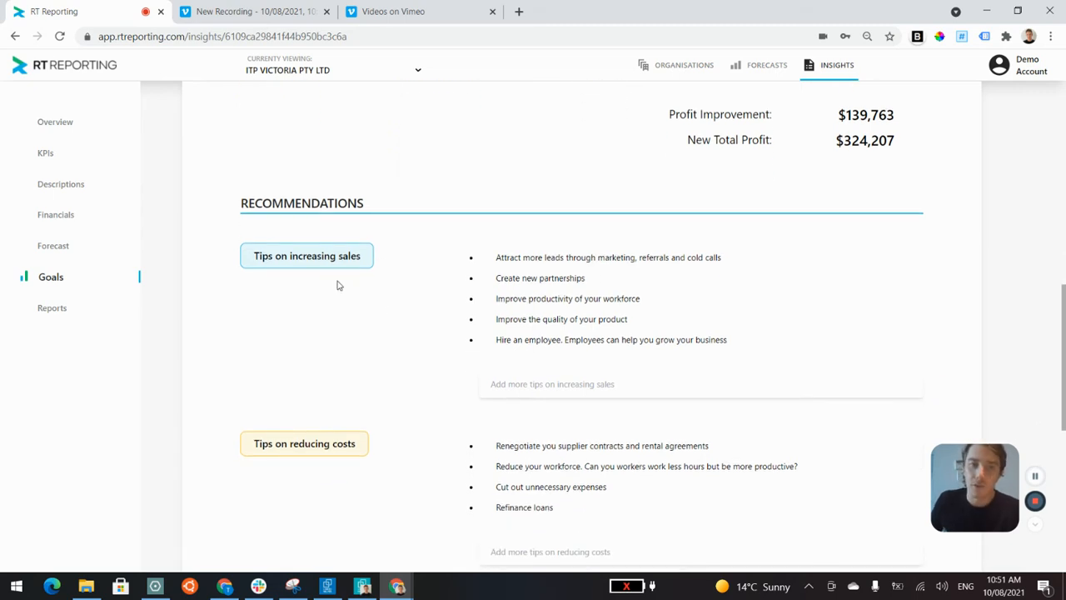
mouse_move(359, 301)
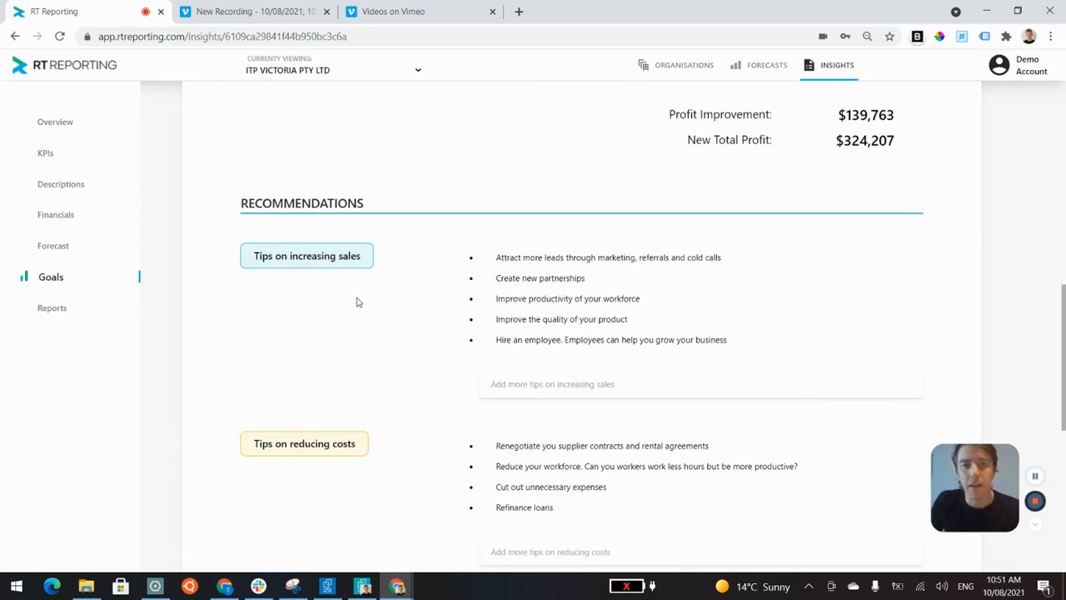
mouse_move(347, 379)
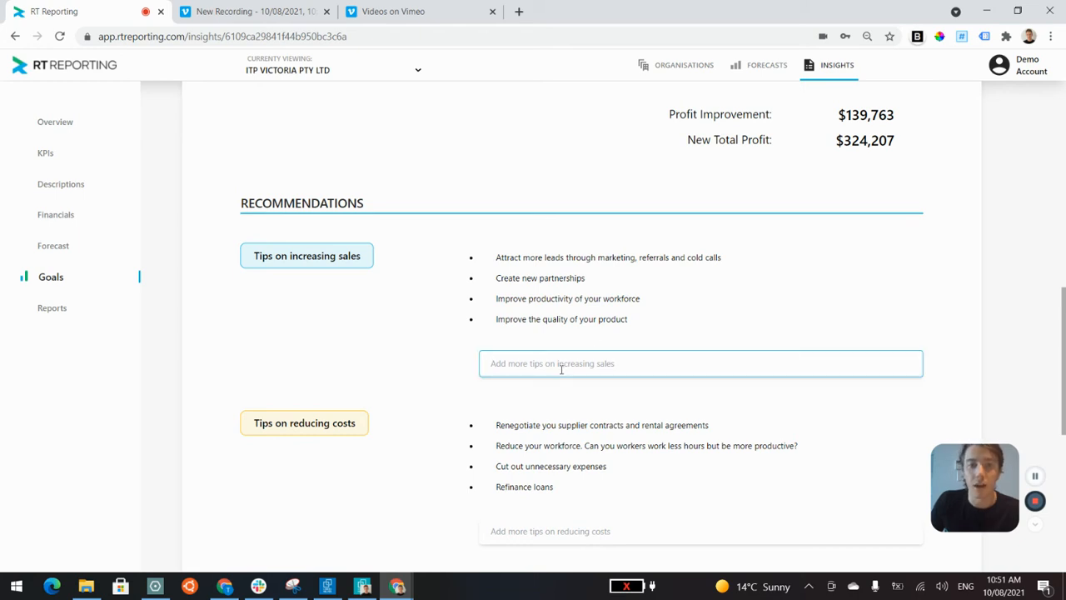
text(dsfada)
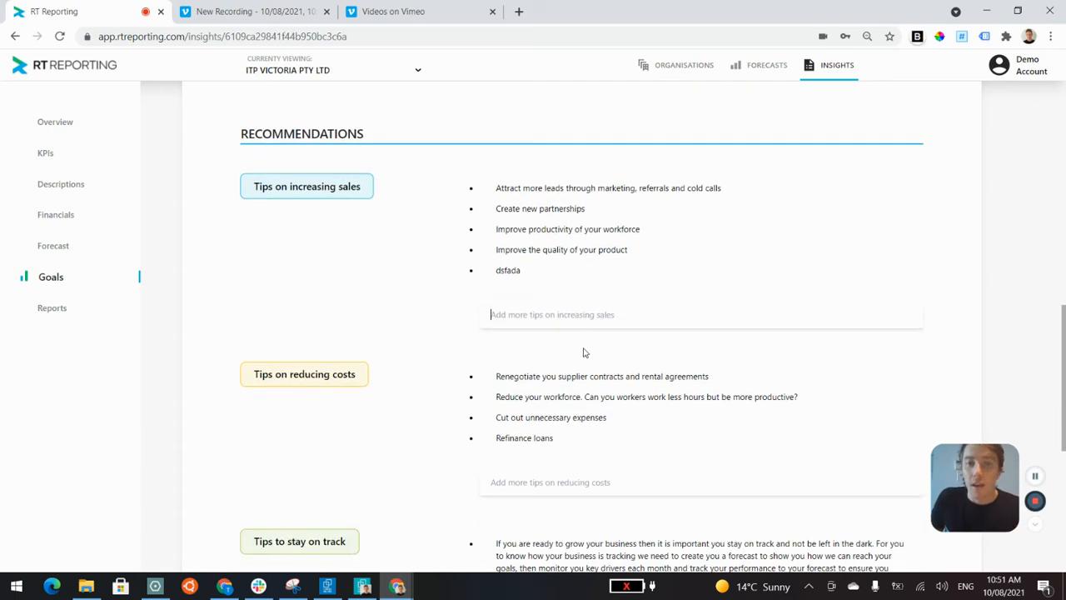
scroll(down, 3)
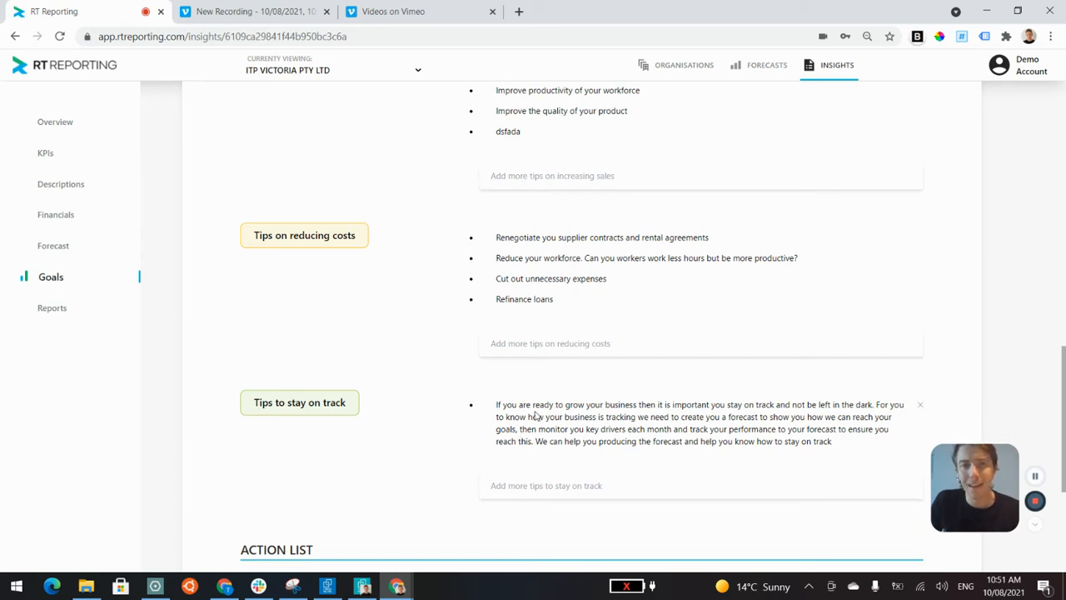
scroll(up, 3)
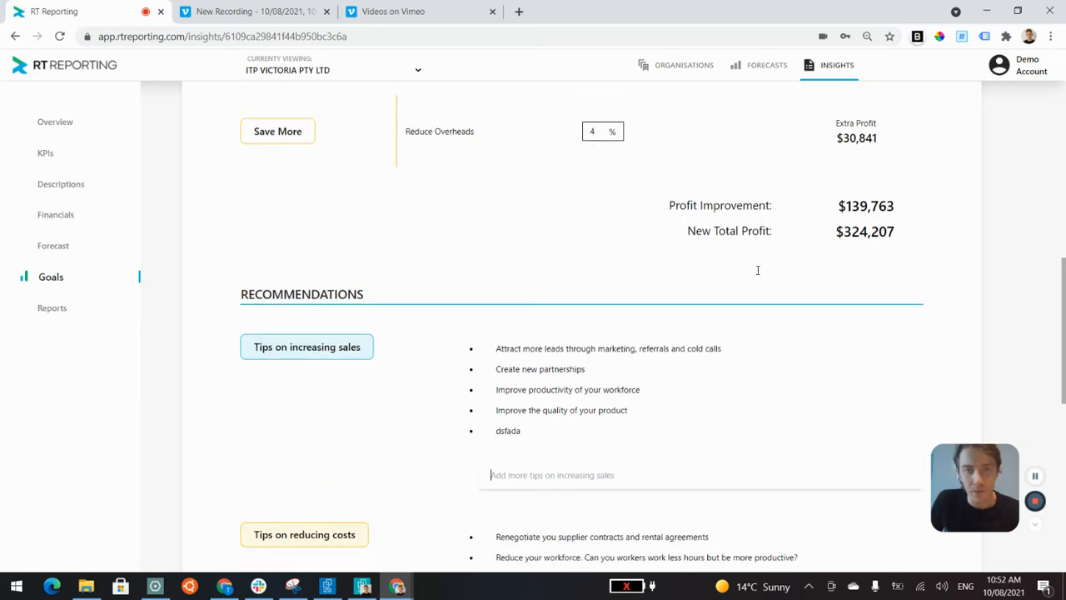
scroll(down, 3)
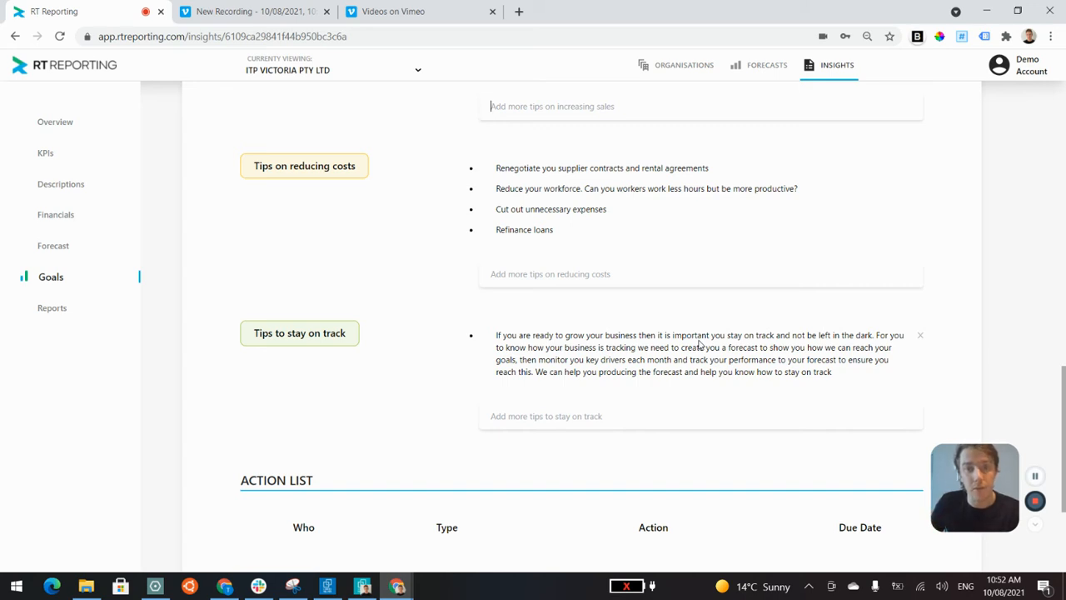
mouse_move(723, 346)
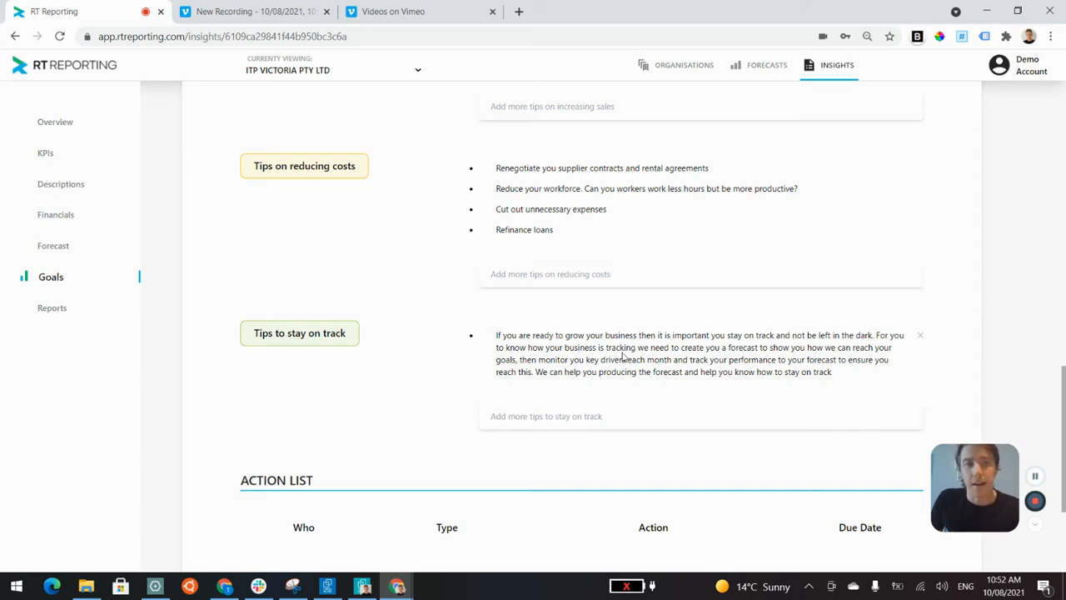
mouse_move(611, 335)
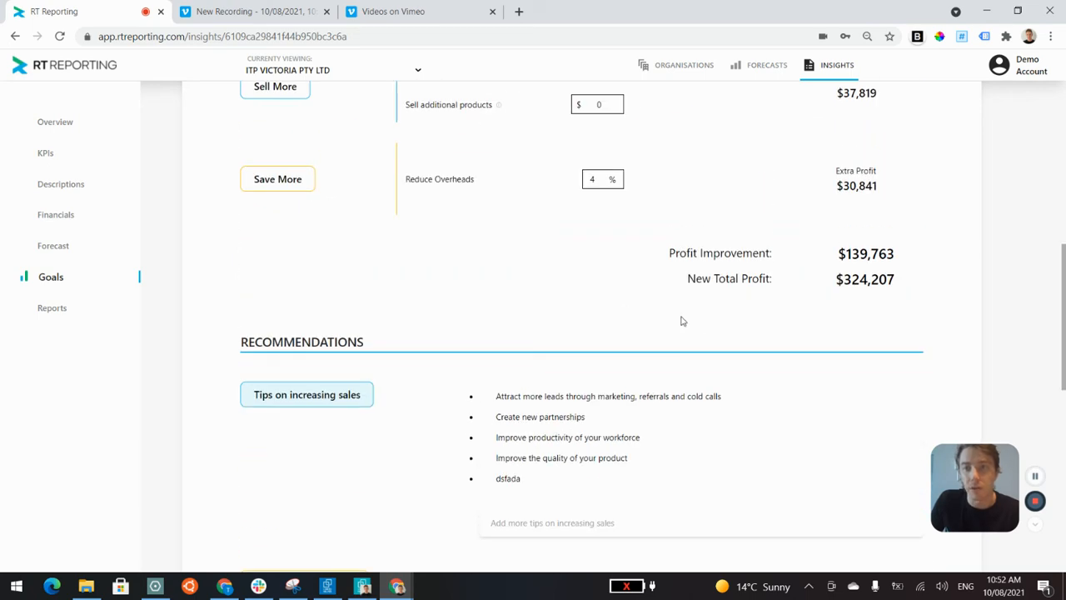
scroll(down, 3)
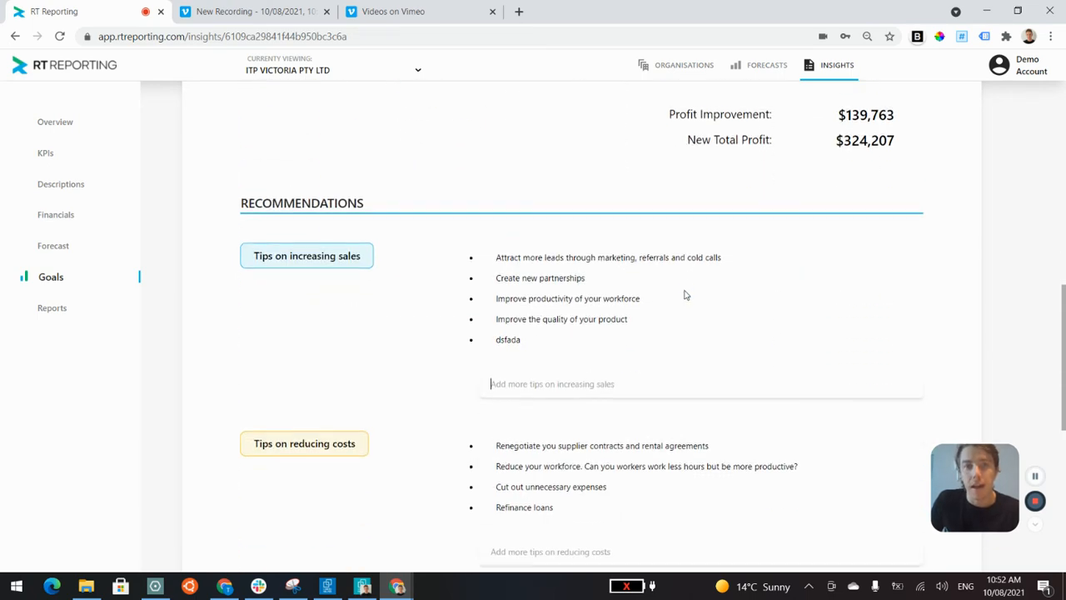
scroll(down, 3)
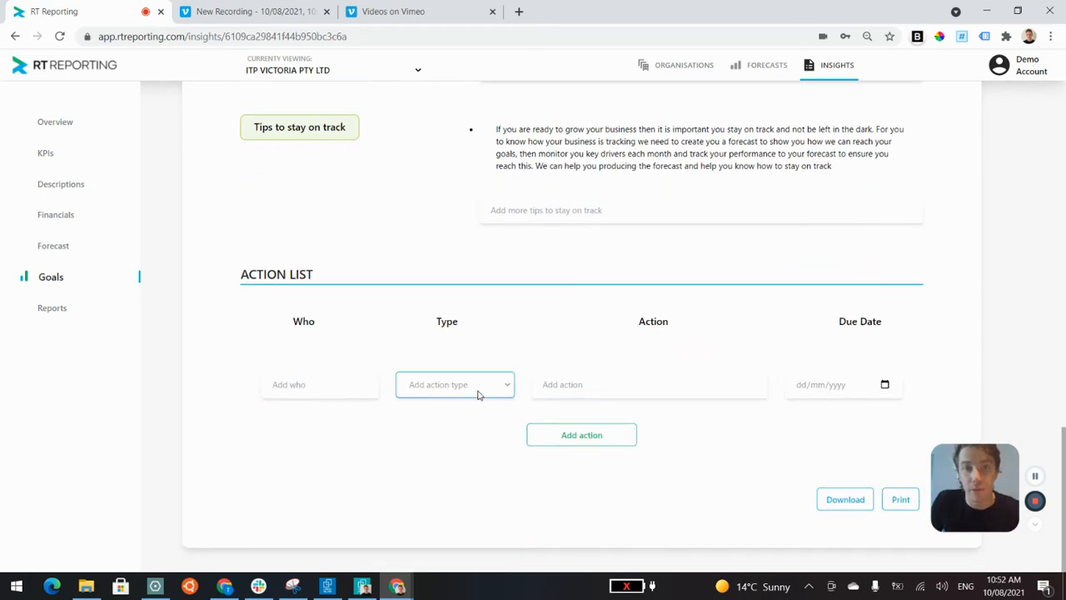
mouse_move(541, 333)
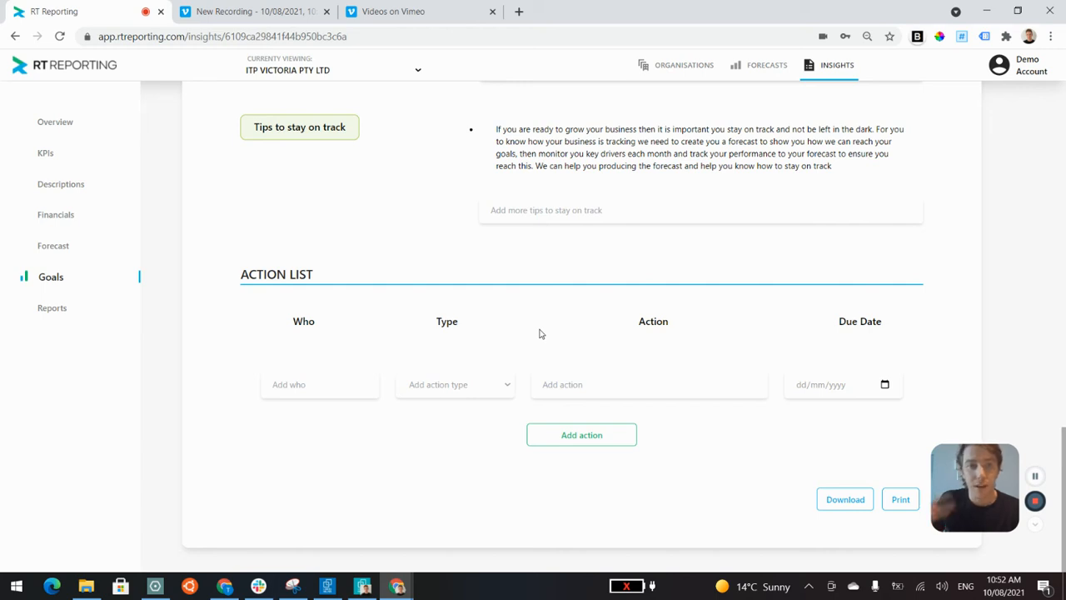
mouse_move(503, 324)
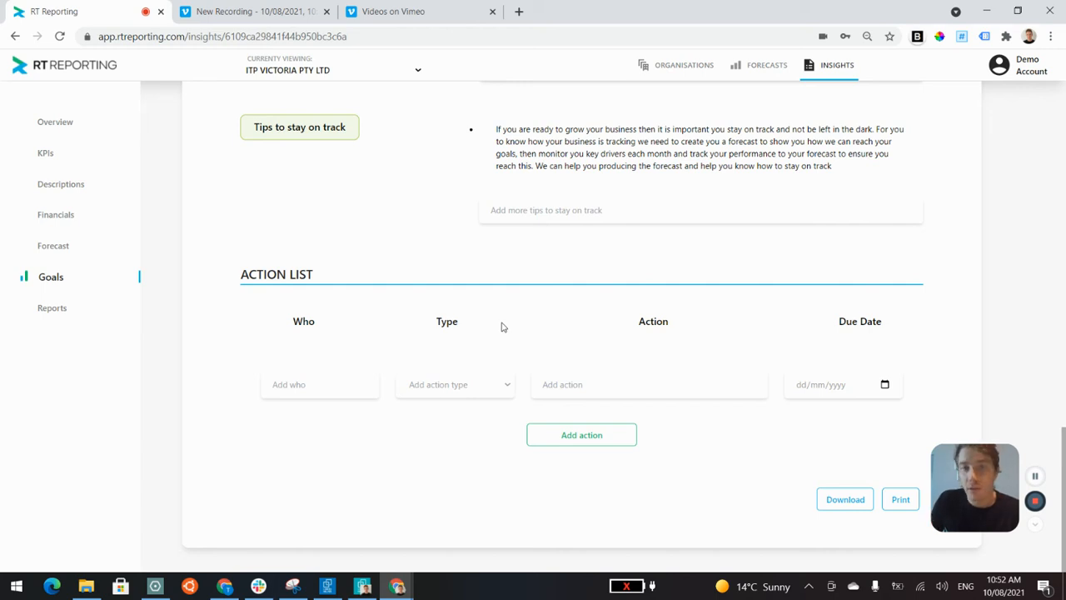
mouse_move(533, 296)
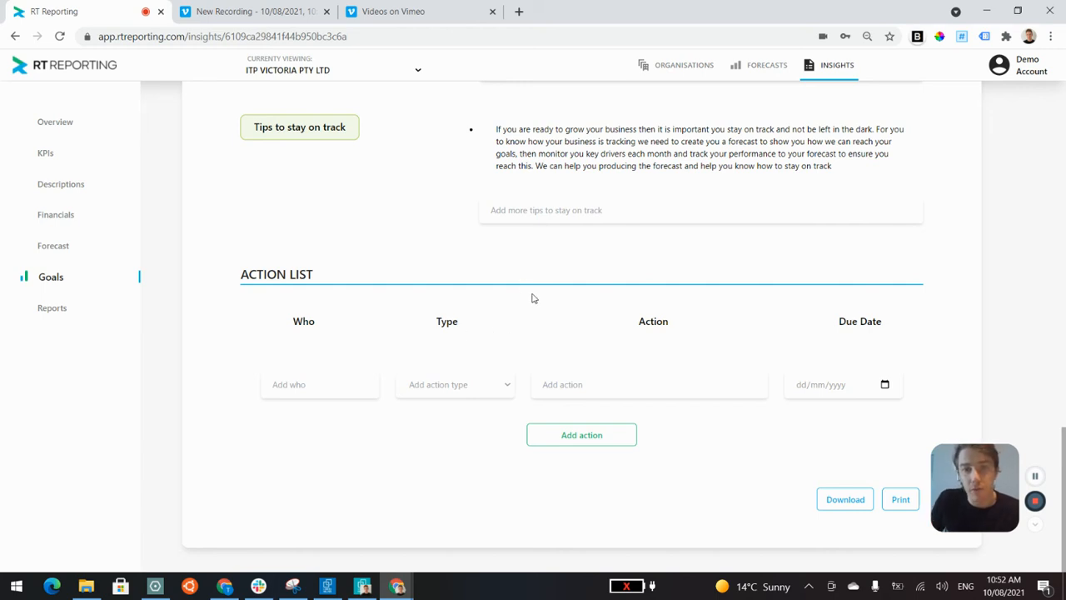
Add an action for Ty of type Increasing sales due 2021-08-27, leaving a fresh empty row
click(319, 385)
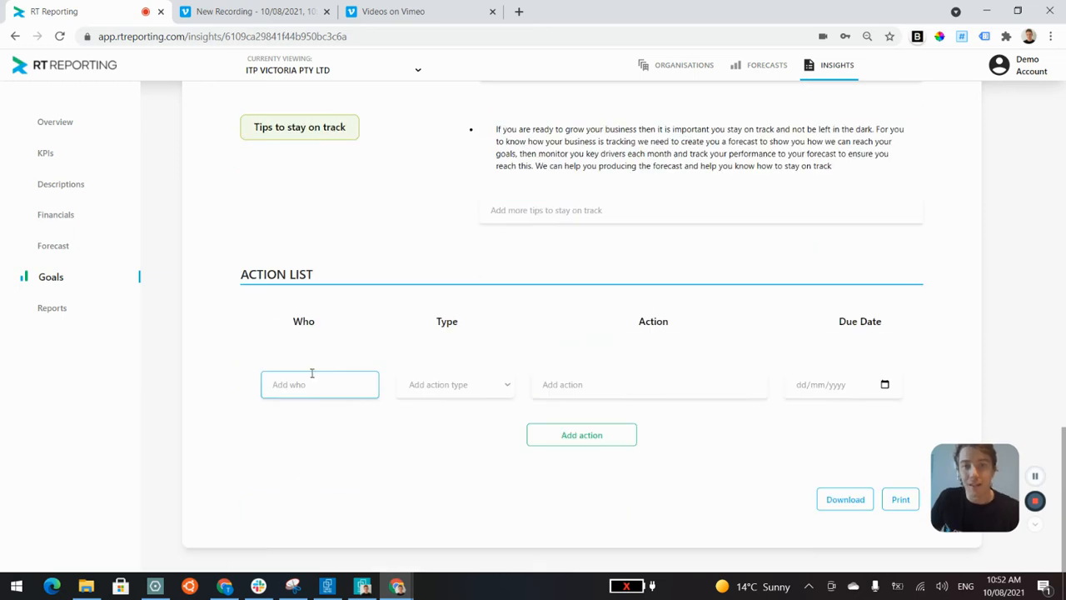
click(320, 383)
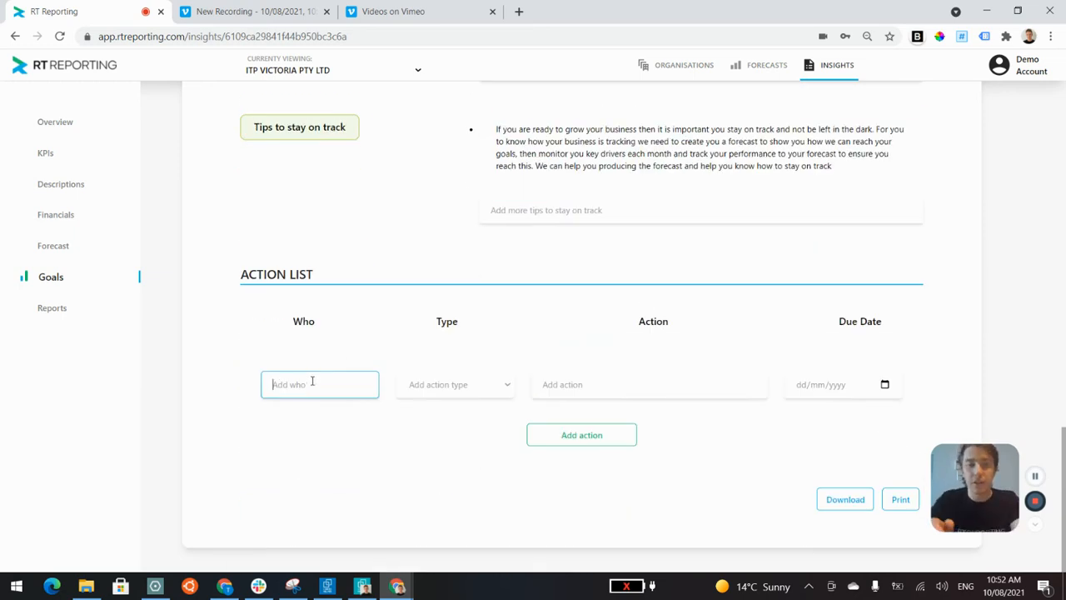
text(Ty)
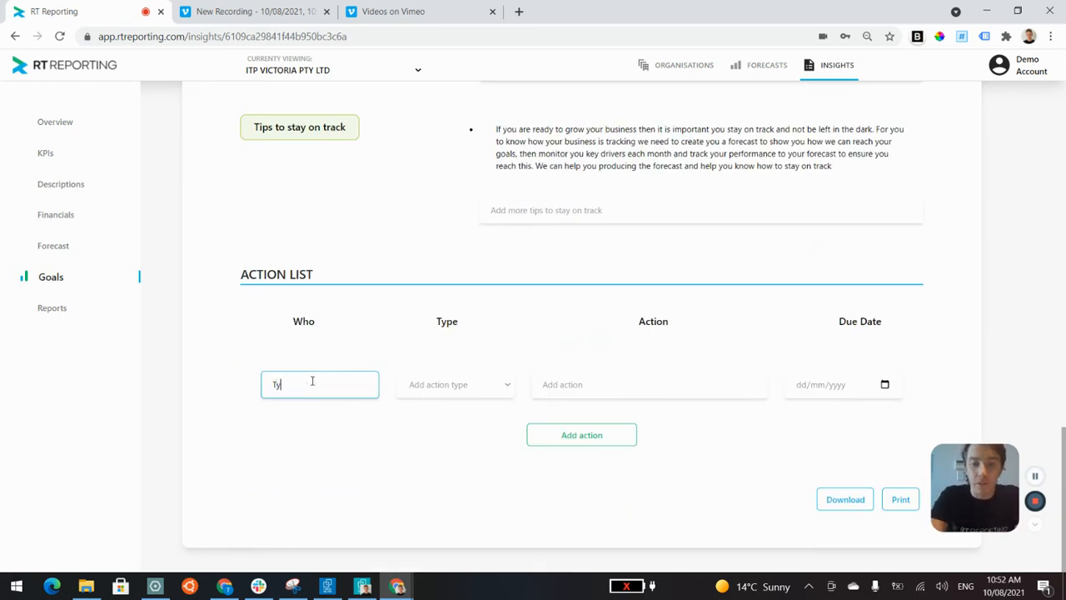
click(455, 383)
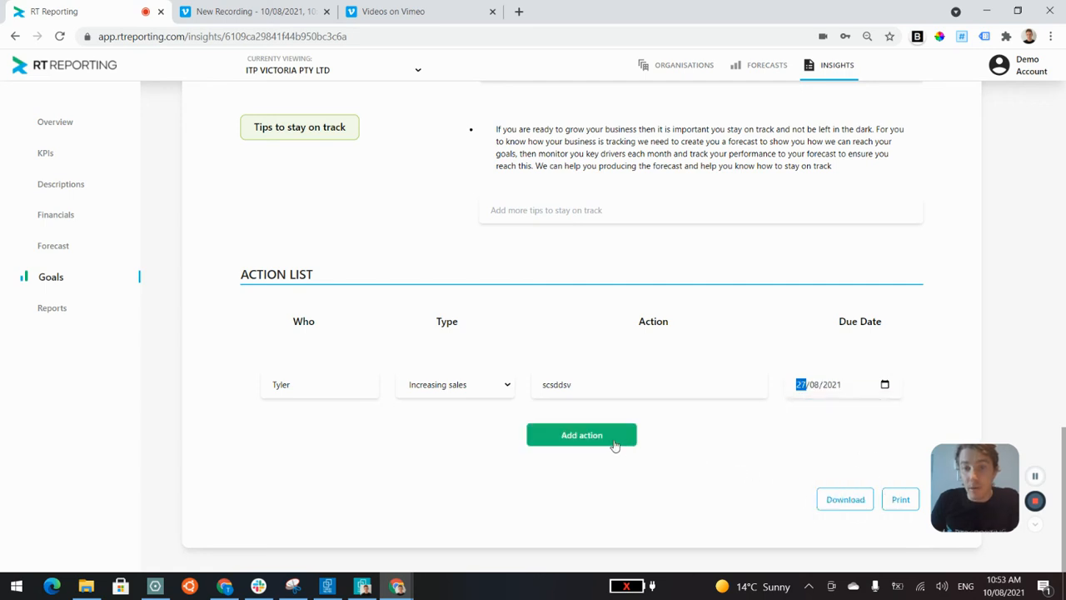
click(582, 435)
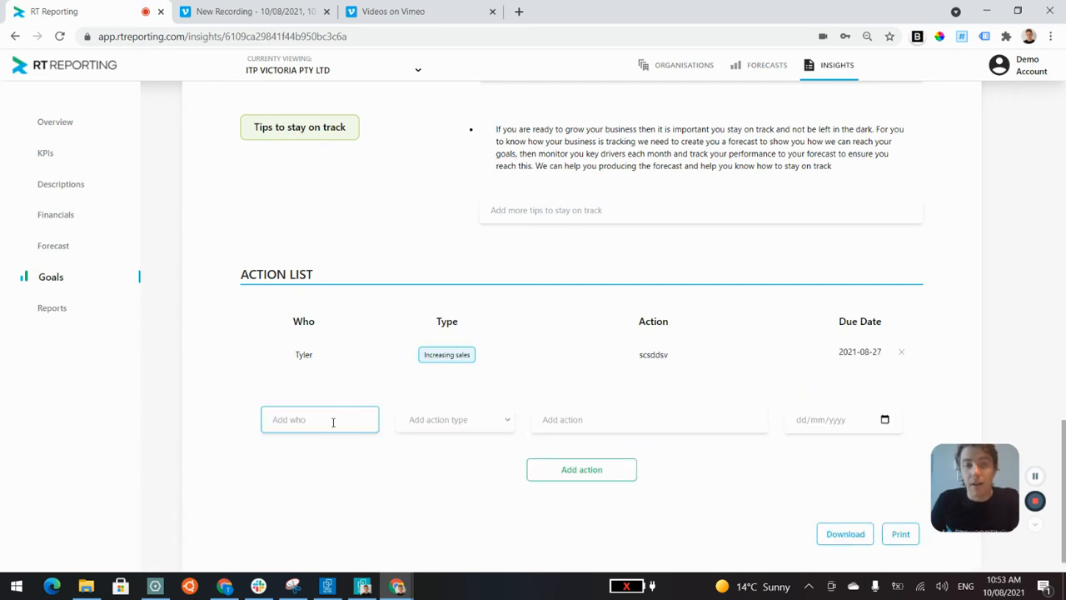
click(320, 419)
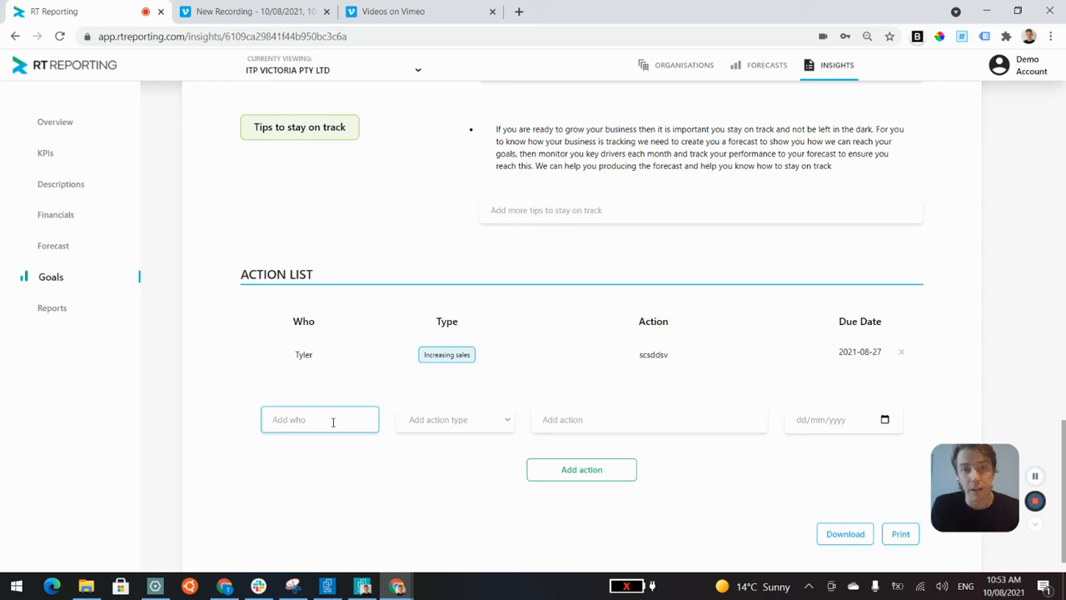
click(320, 420)
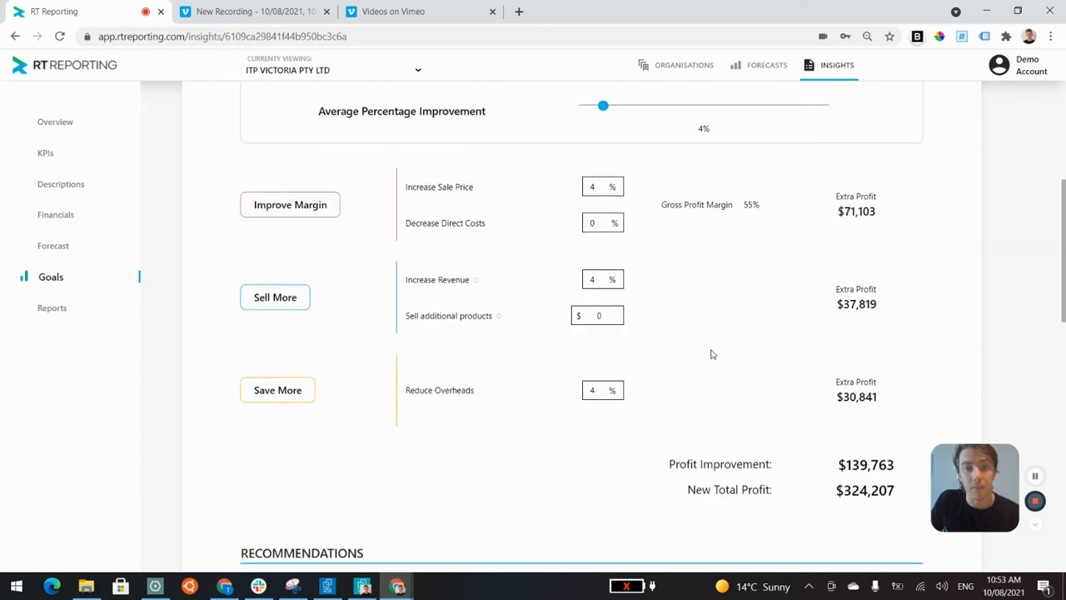
mouse_move(591, 331)
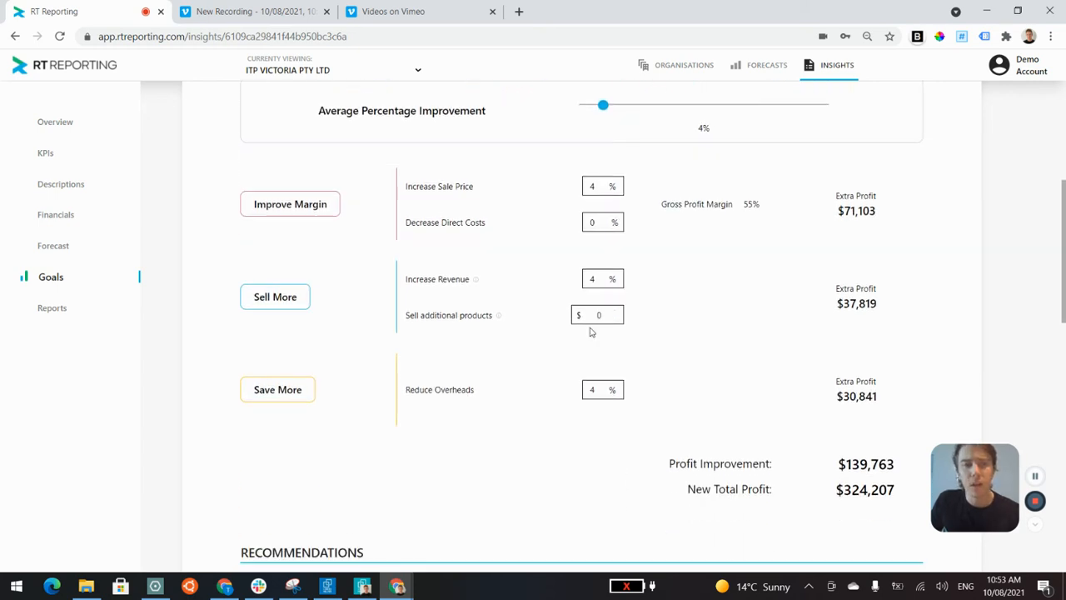
mouse_move(321, 253)
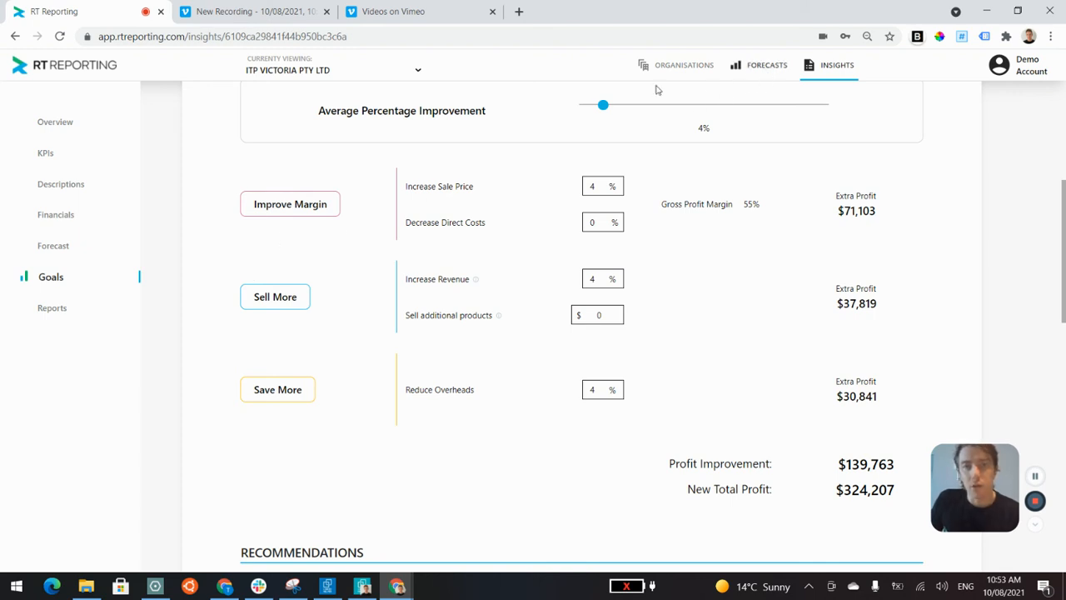
Return to the Insights overview with its cash summary and key figures
click(55, 122)
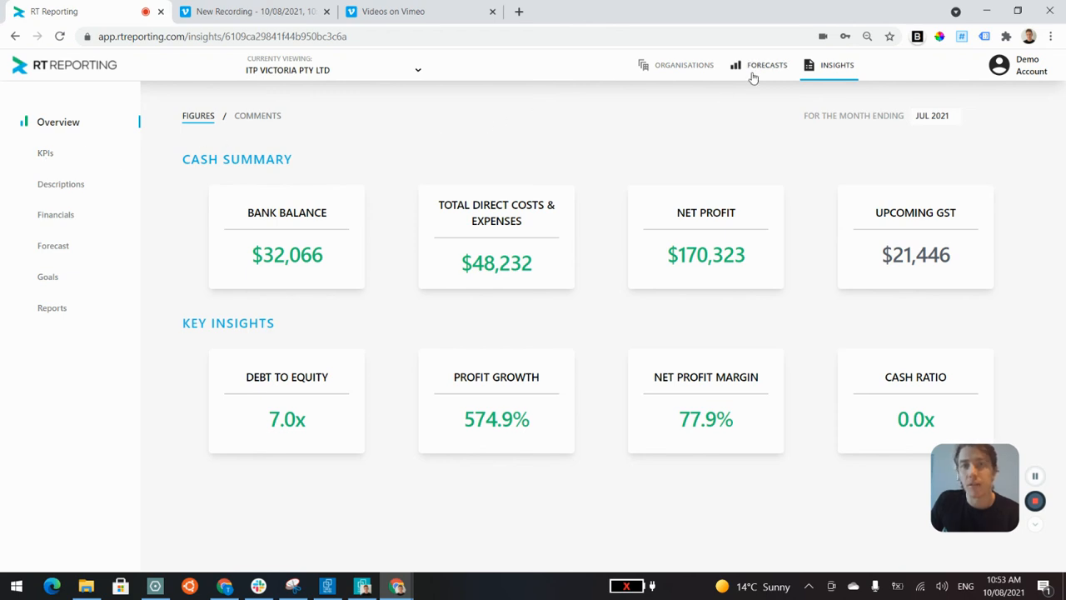
Rapid-create a new 12-month forecast for ITP Victoria Pty Ltd from the Forecasts dialog
click(766, 65)
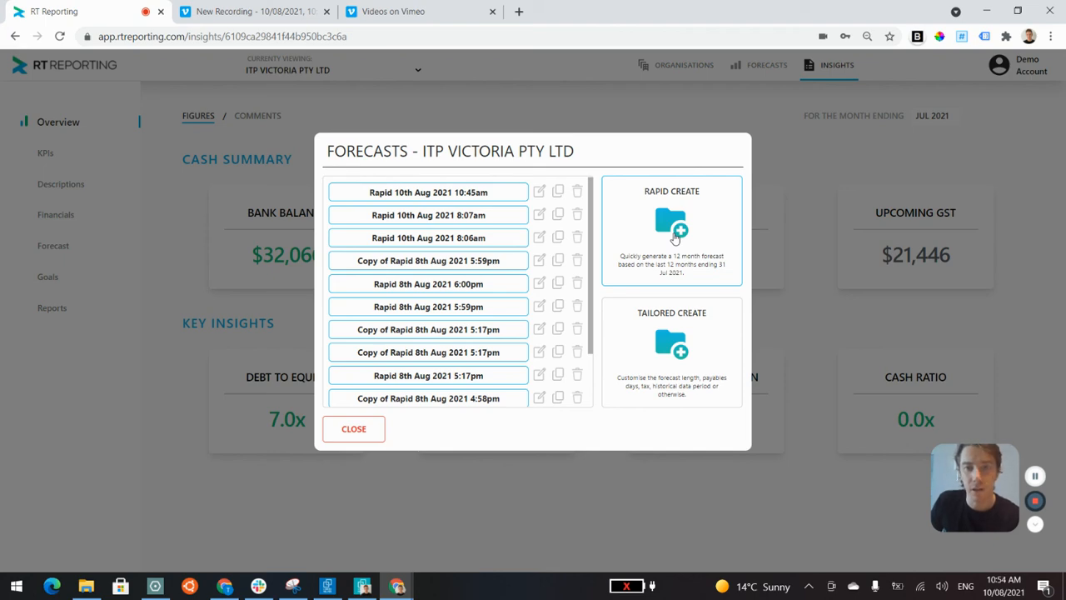
click(671, 225)
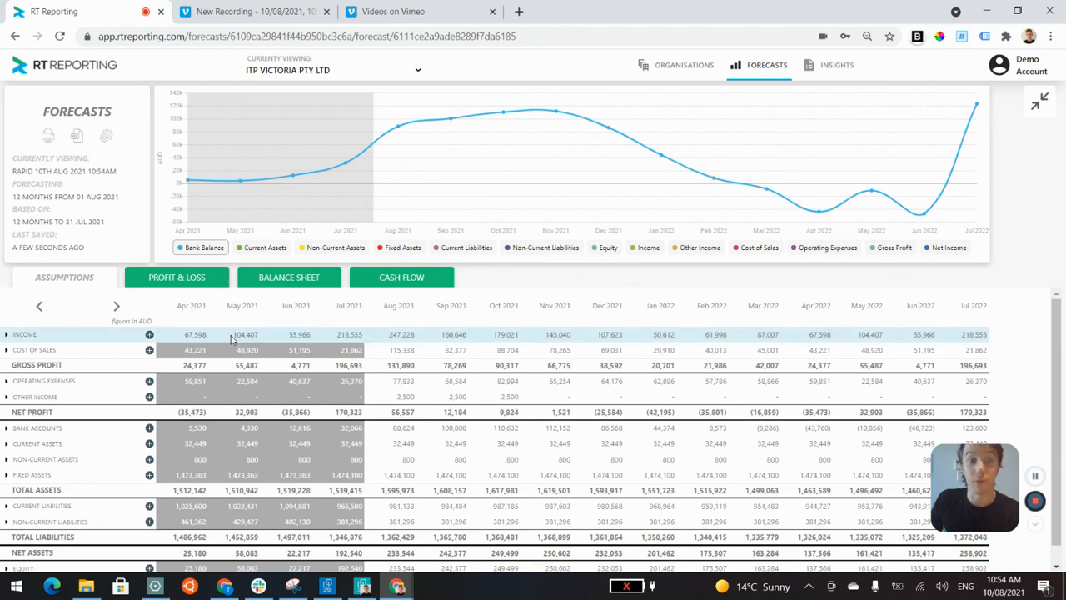
Expand Income into its accounts and toggle the Other Income chart line on then off
click(7, 334)
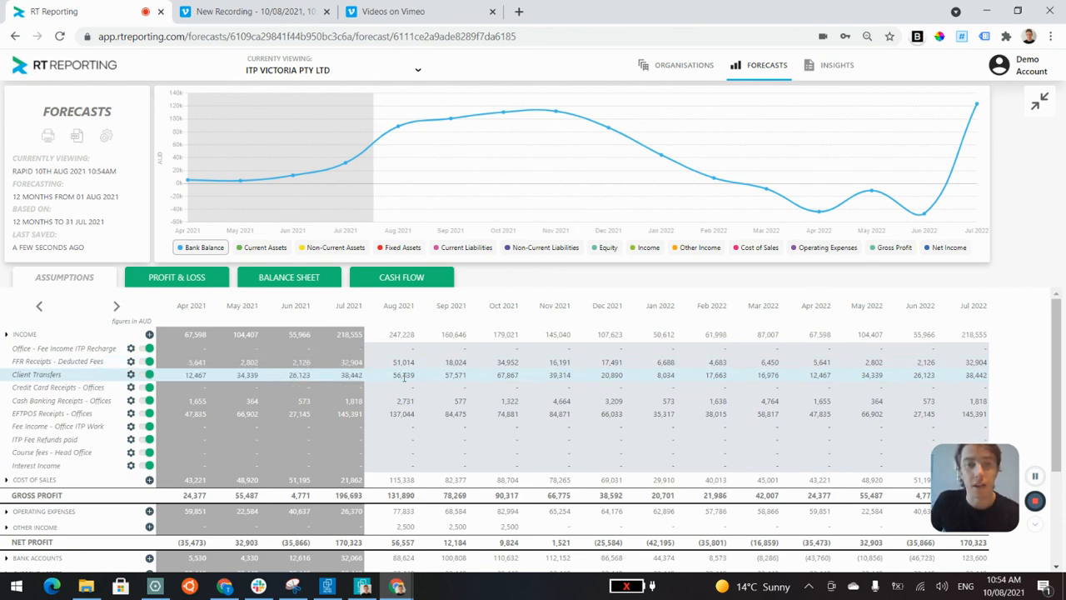
mouse_move(423, 206)
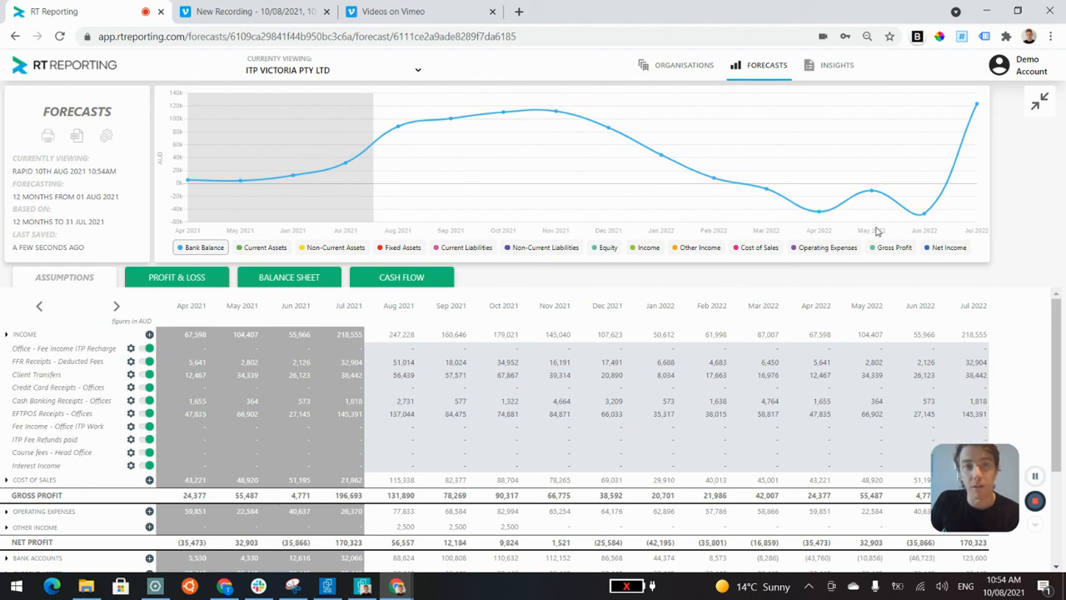
click(696, 247)
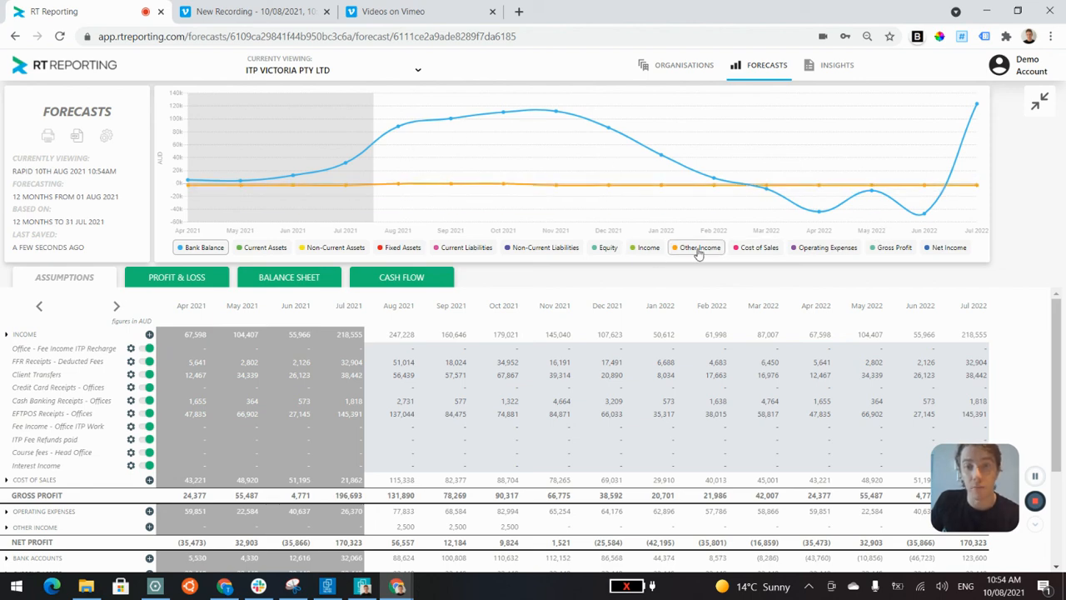
click(697, 246)
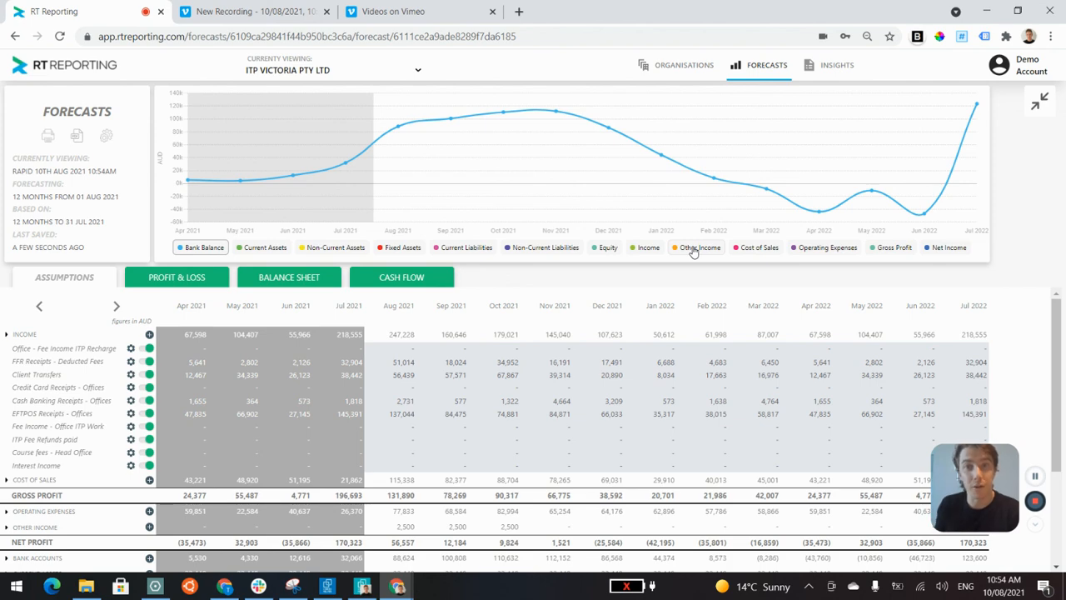
mouse_move(706, 257)
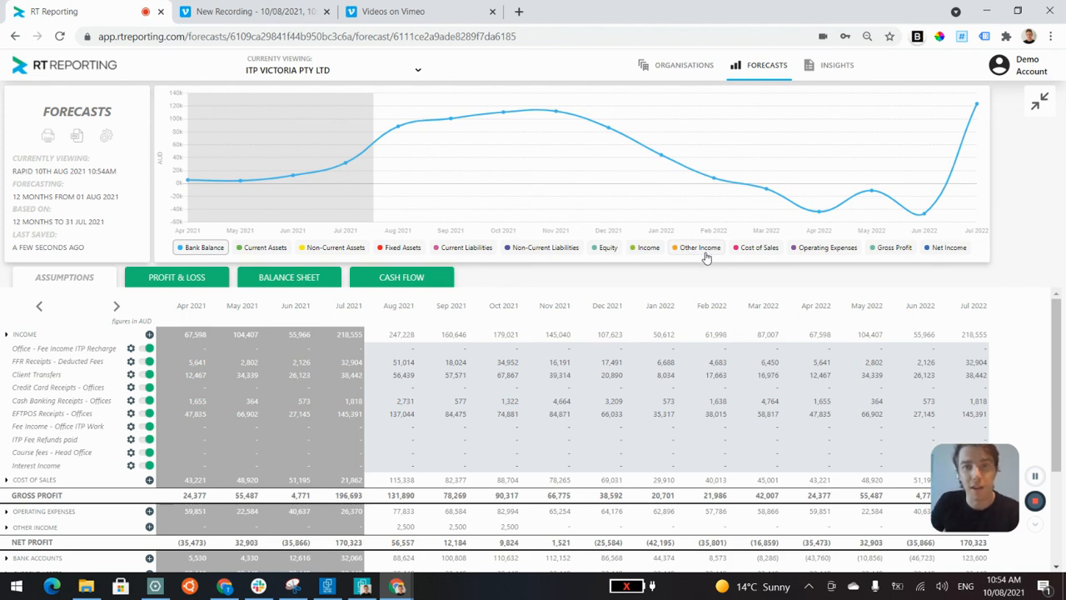
mouse_move(636, 261)
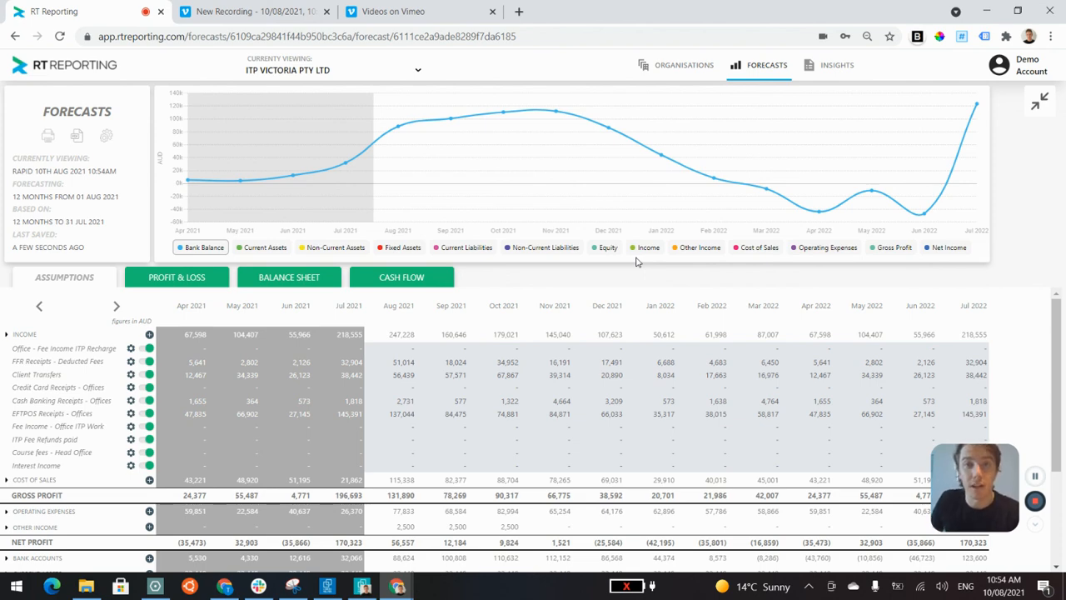
mouse_move(650, 260)
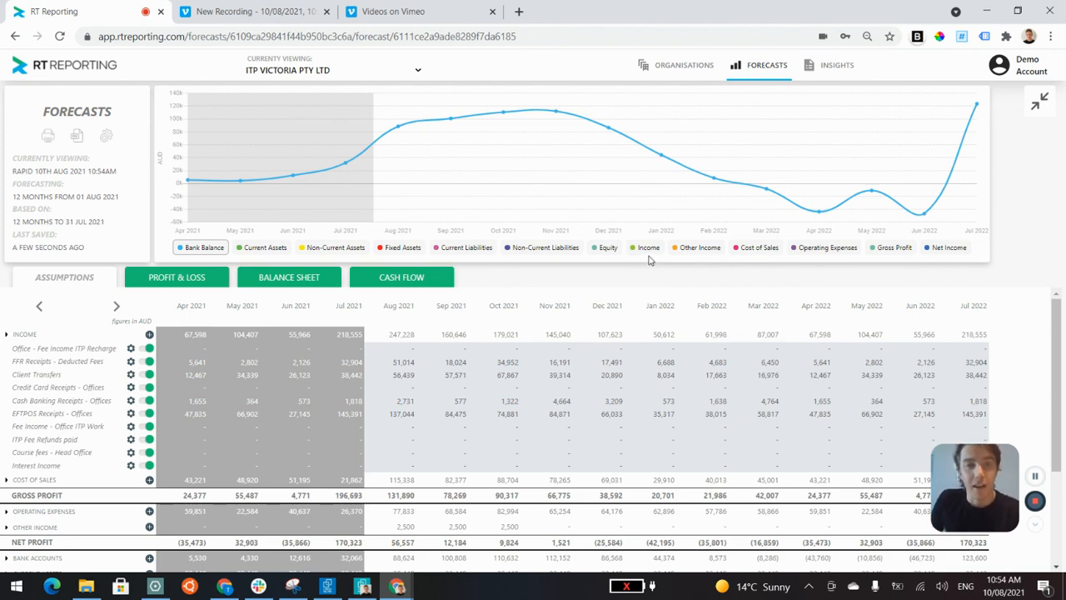